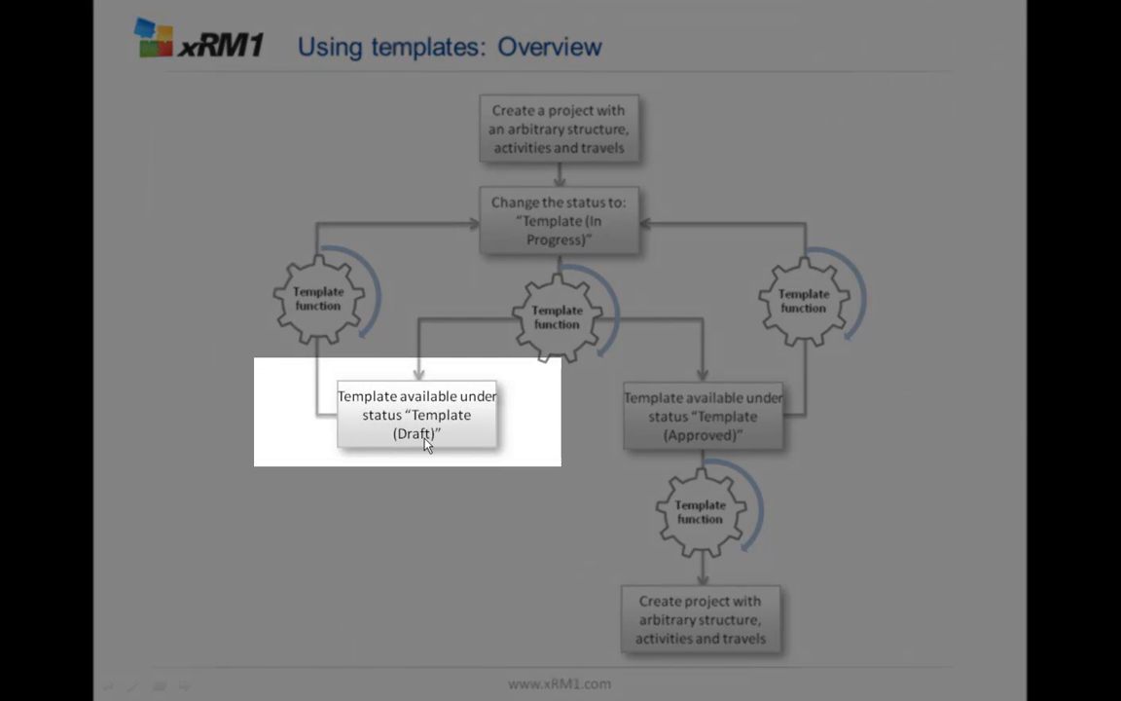
# End the templates overview slide show and bring up the BLI DB CRM Implementation project record.
pyautogui.press('Escape')
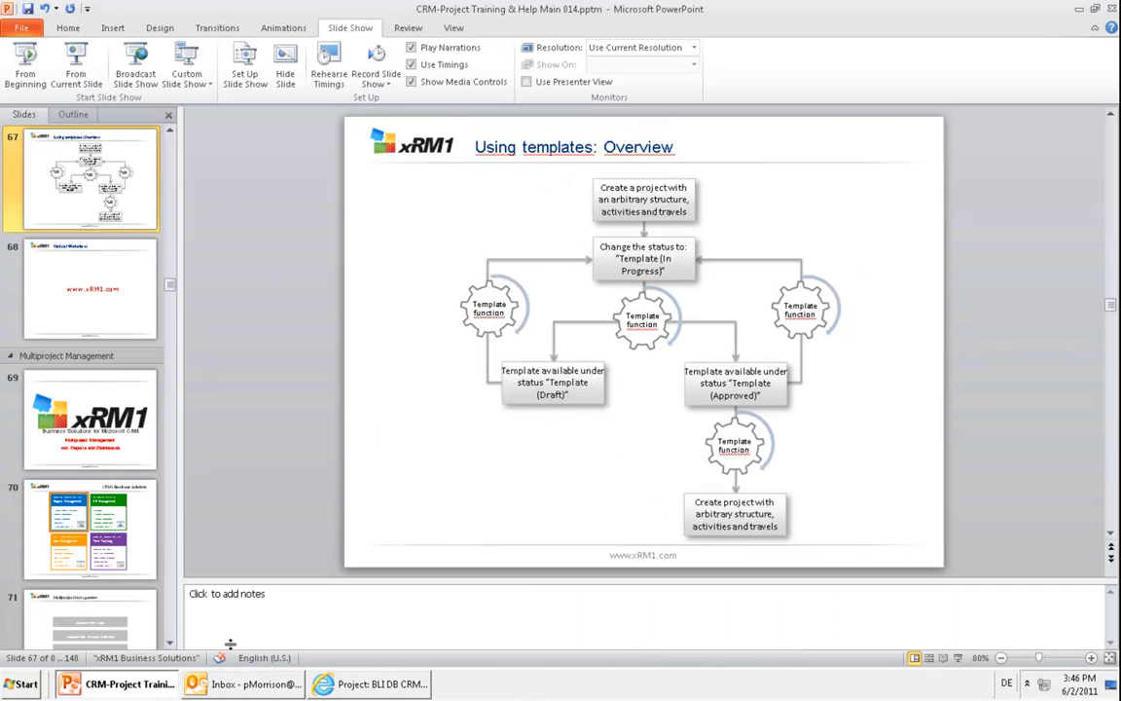
pyautogui.click(370, 684)
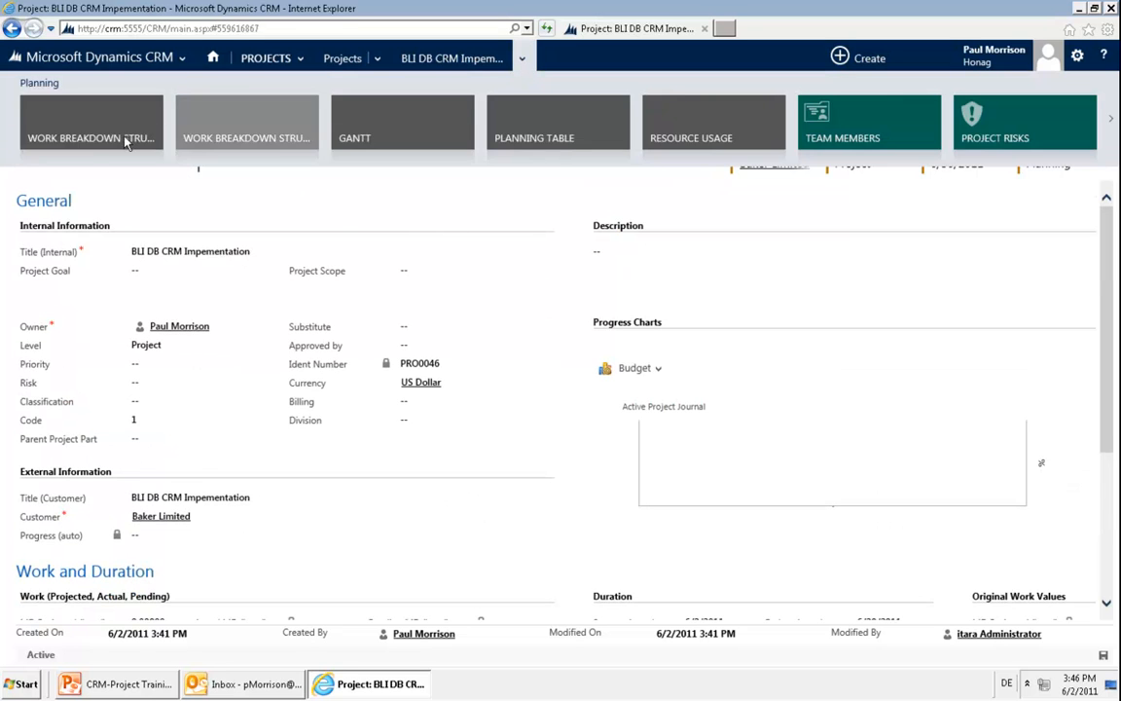
# Review the work breakdown structure's subprojects and milestone, then show the project's additional commands.
pyautogui.click(91, 122)
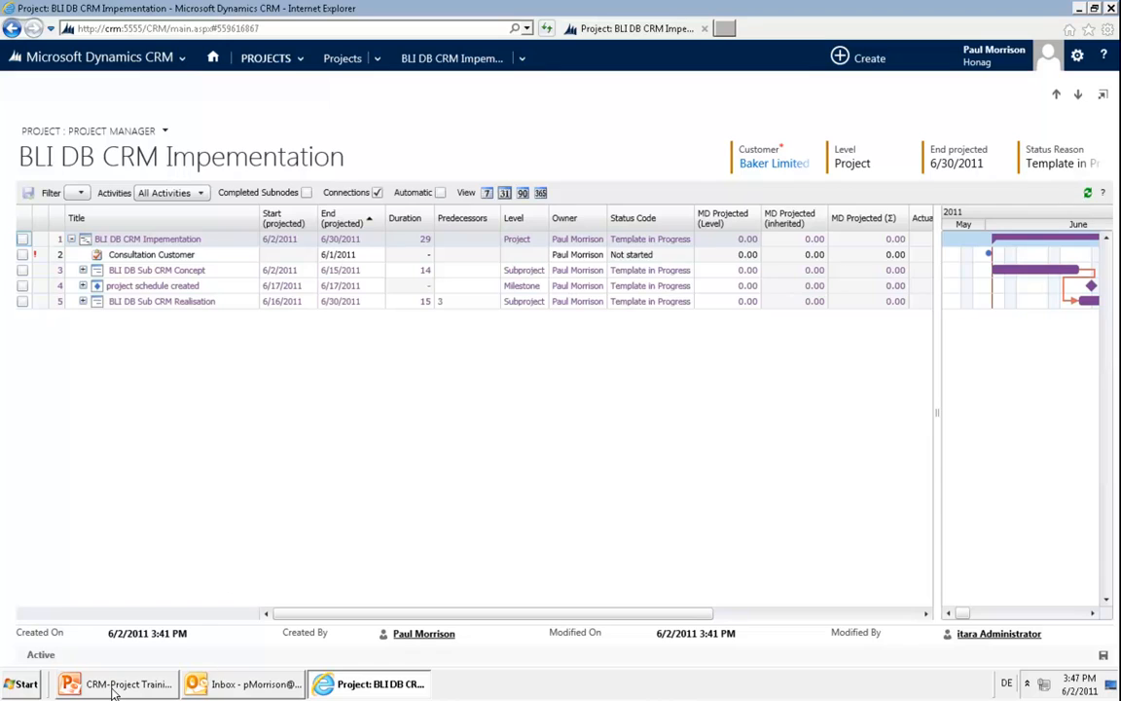
pyautogui.click(116, 684)
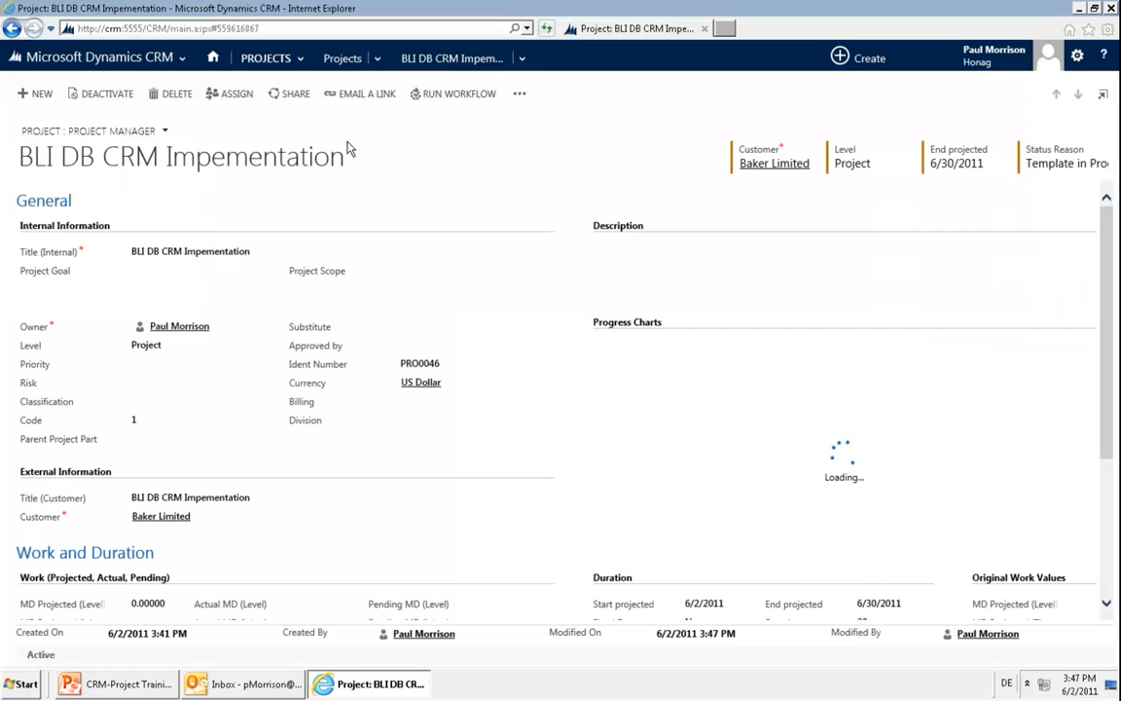
pyautogui.click(520, 94)
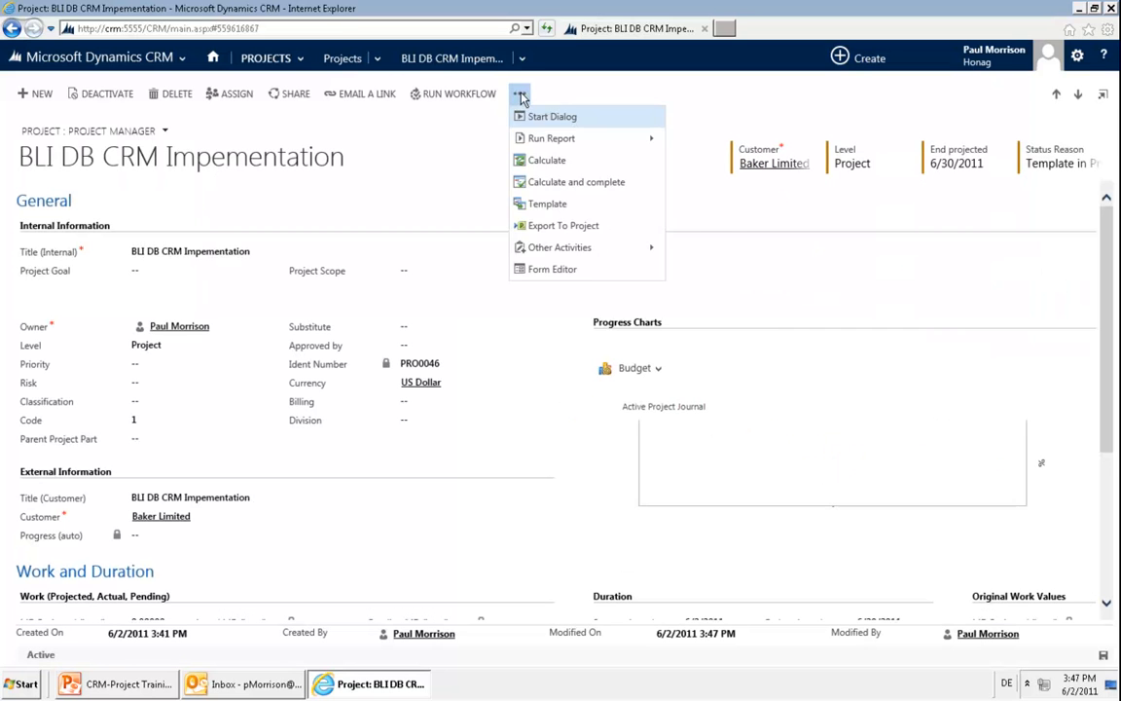
# Publish the BLI project as an approved, read-only template.
pyautogui.click(547, 204)
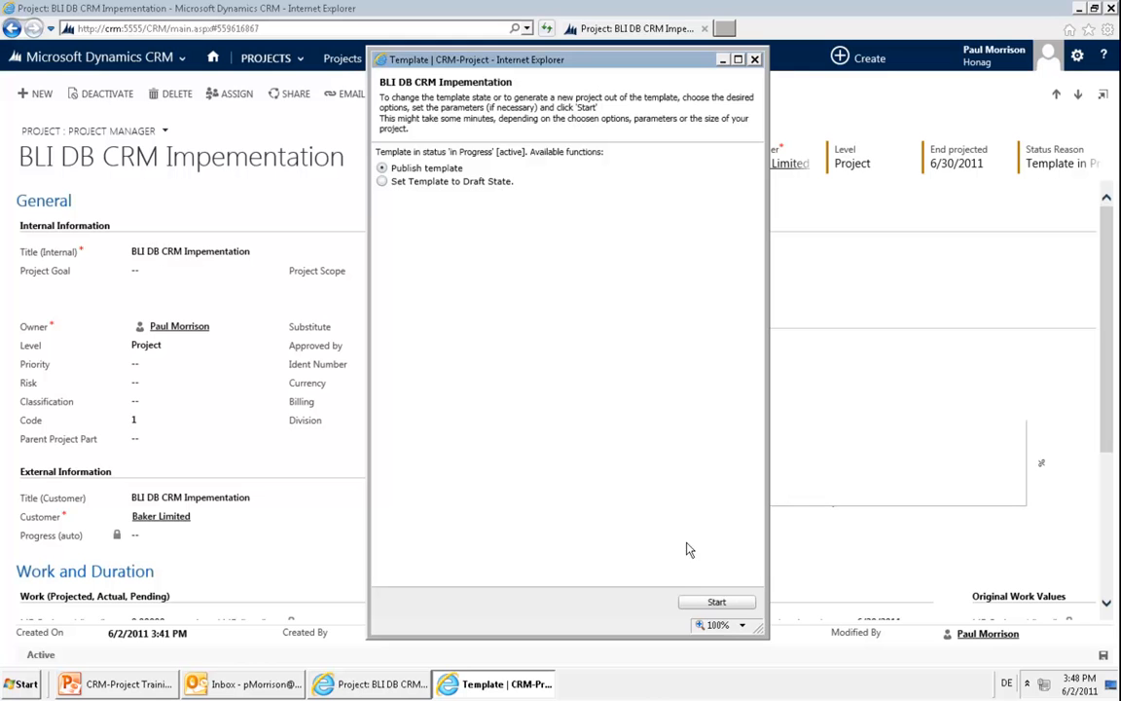
pyautogui.click(716, 602)
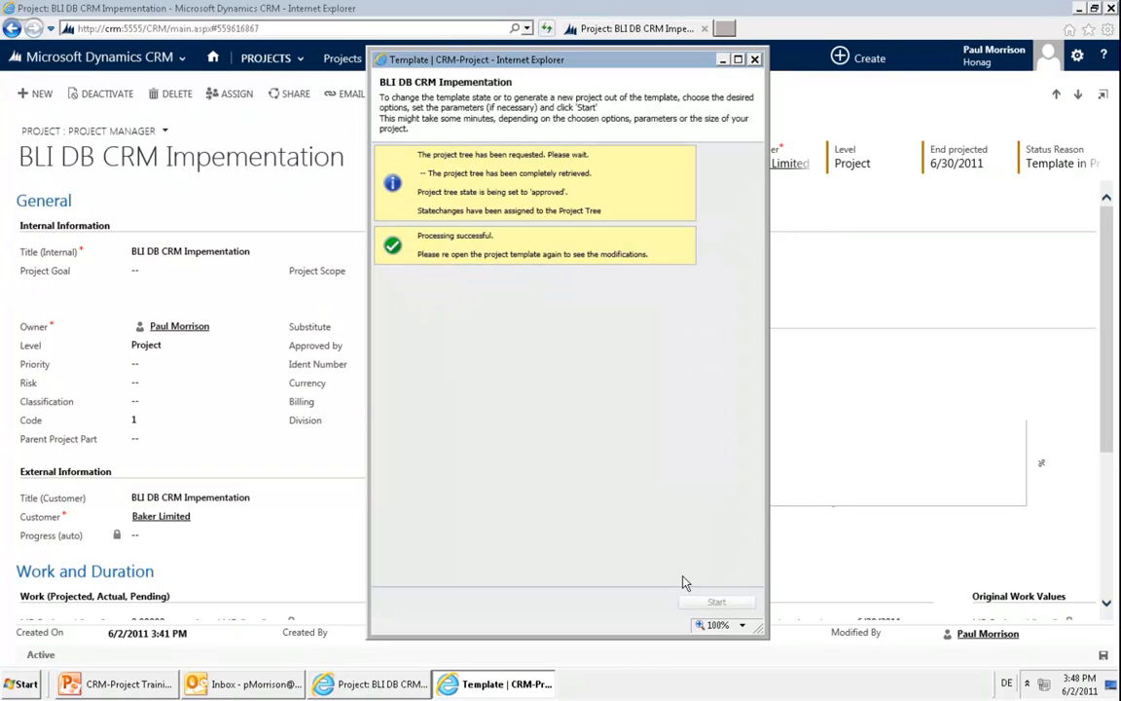
pyautogui.click(755, 58)
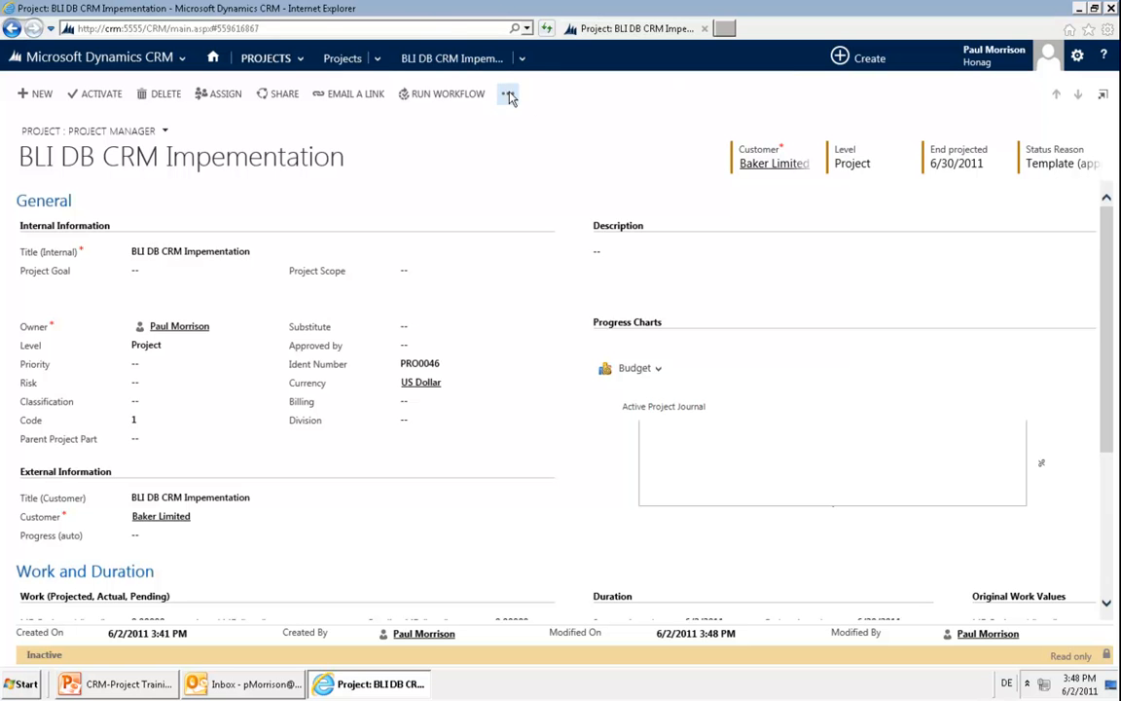
# Set Generate Project from Template to use 8/31/2011 as projected end, with replacement title text.
pyautogui.click(507, 94)
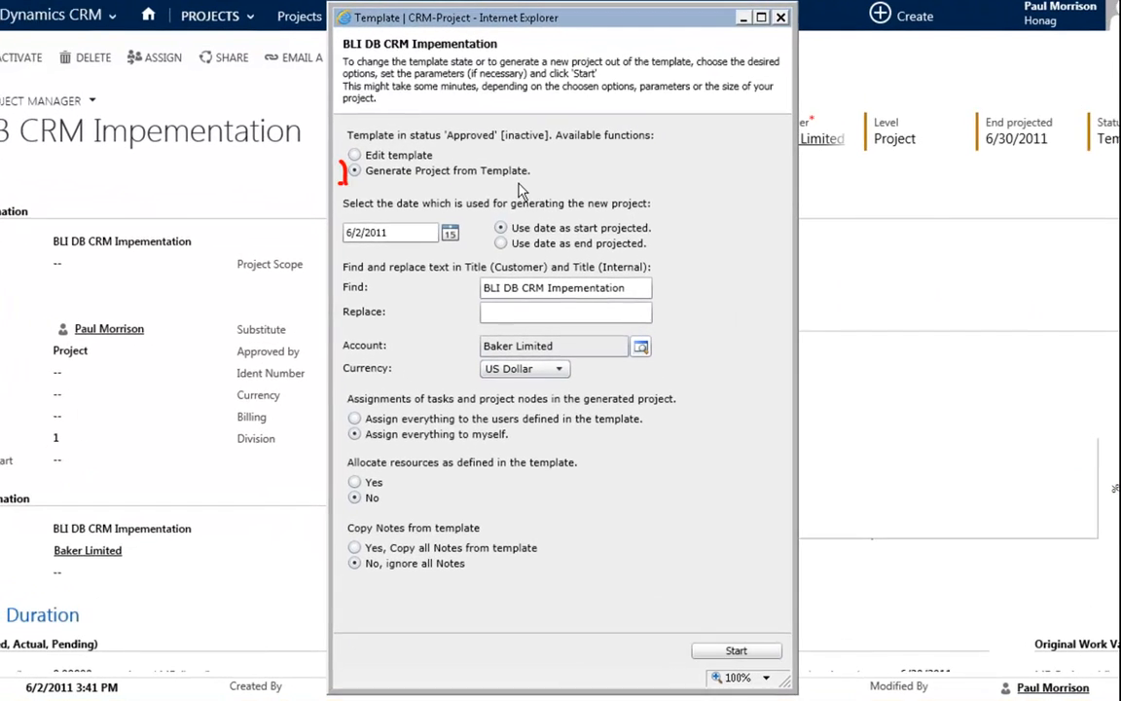
pyautogui.click(355, 170)
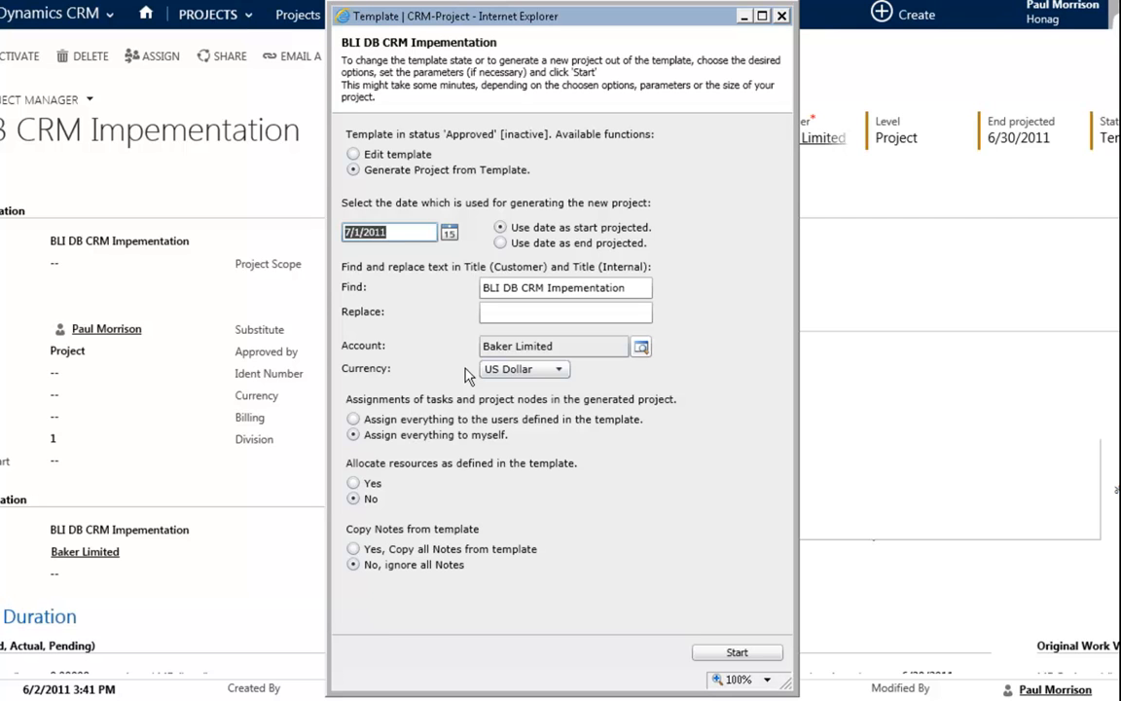
pyautogui.click(500, 243)
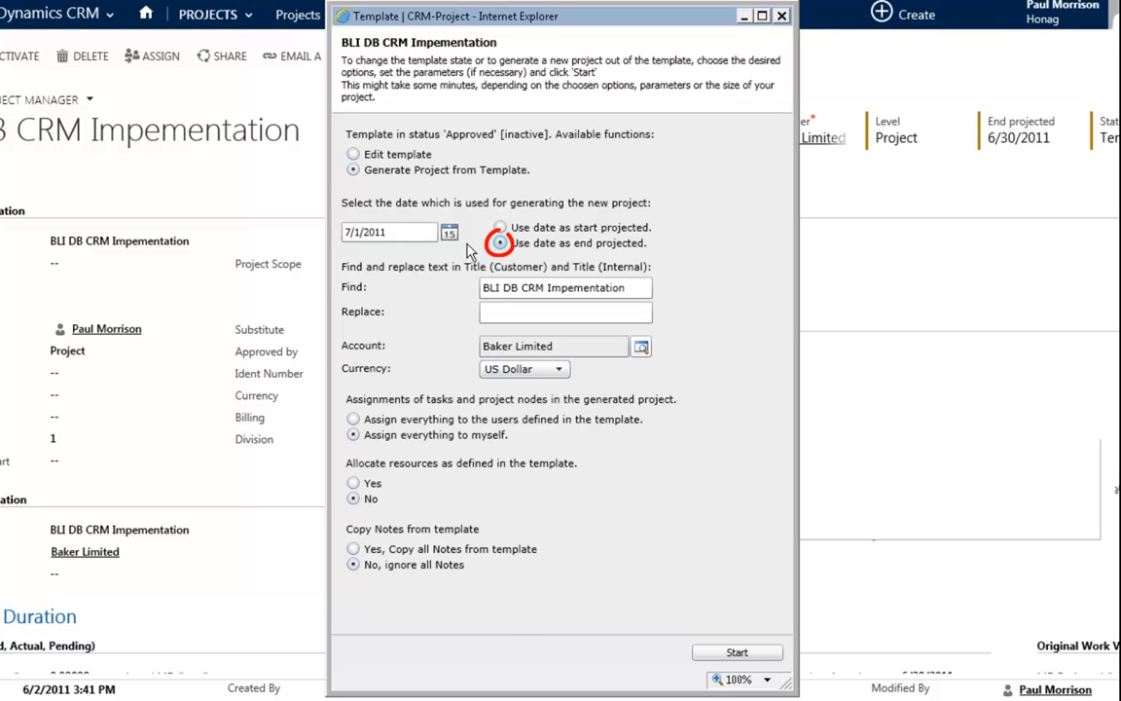
pyautogui.click(449, 231)
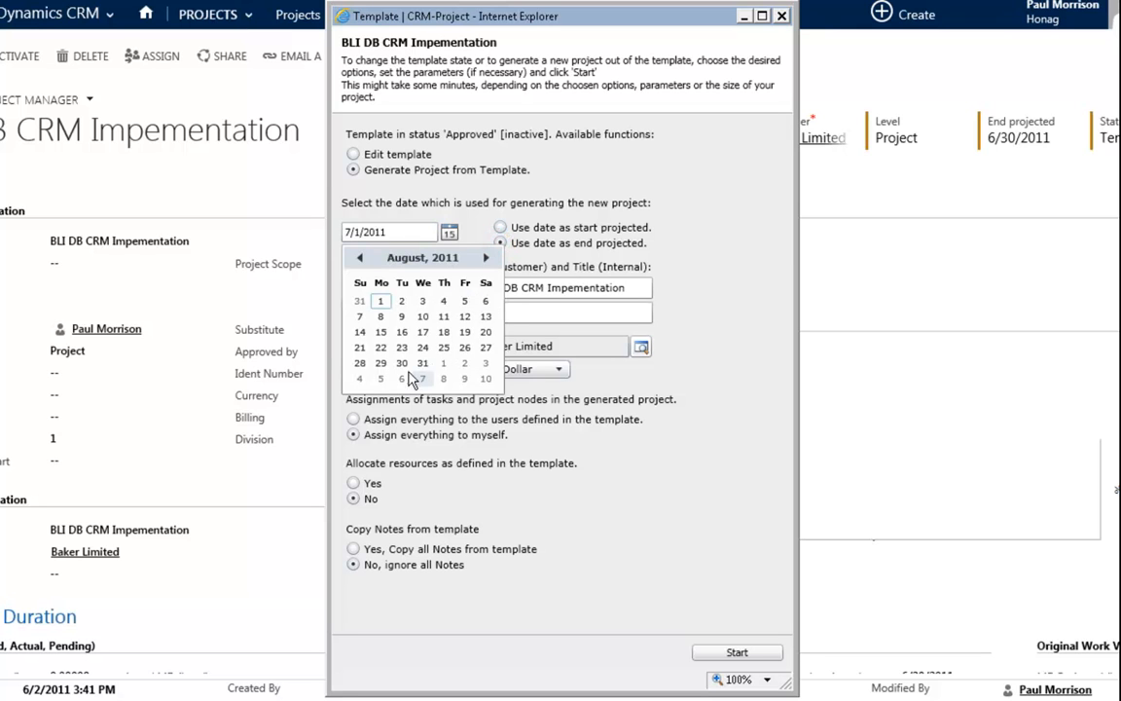
pyautogui.click(422, 378)
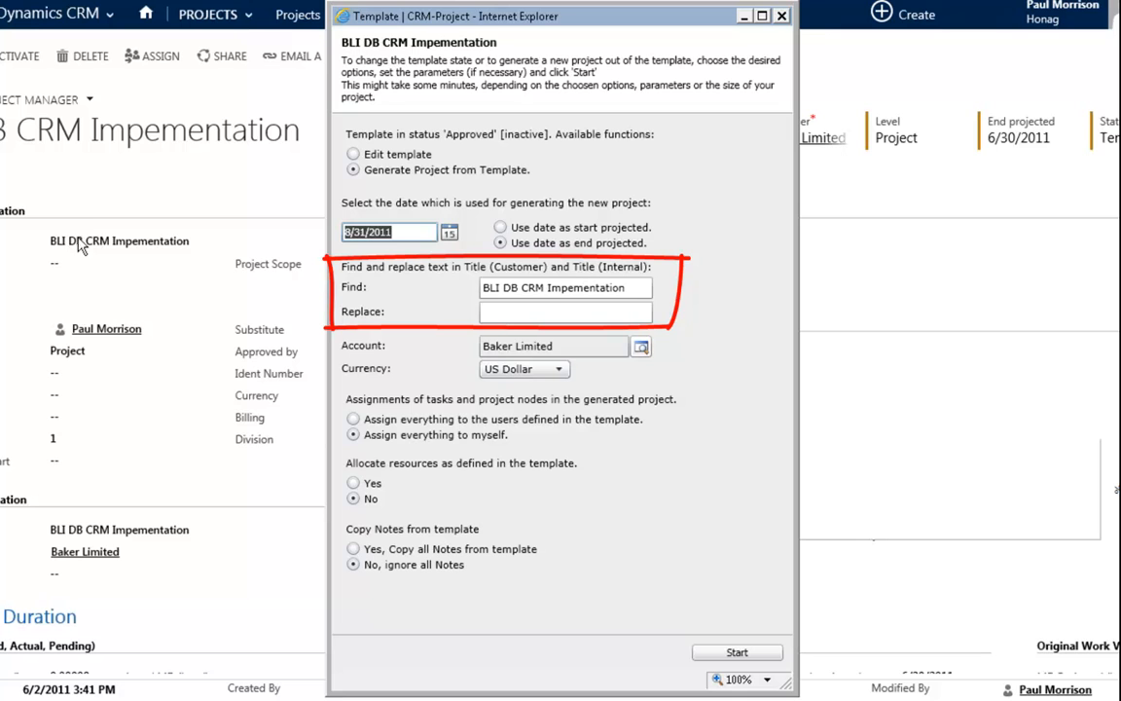
pyautogui.moveTo(117, 232)
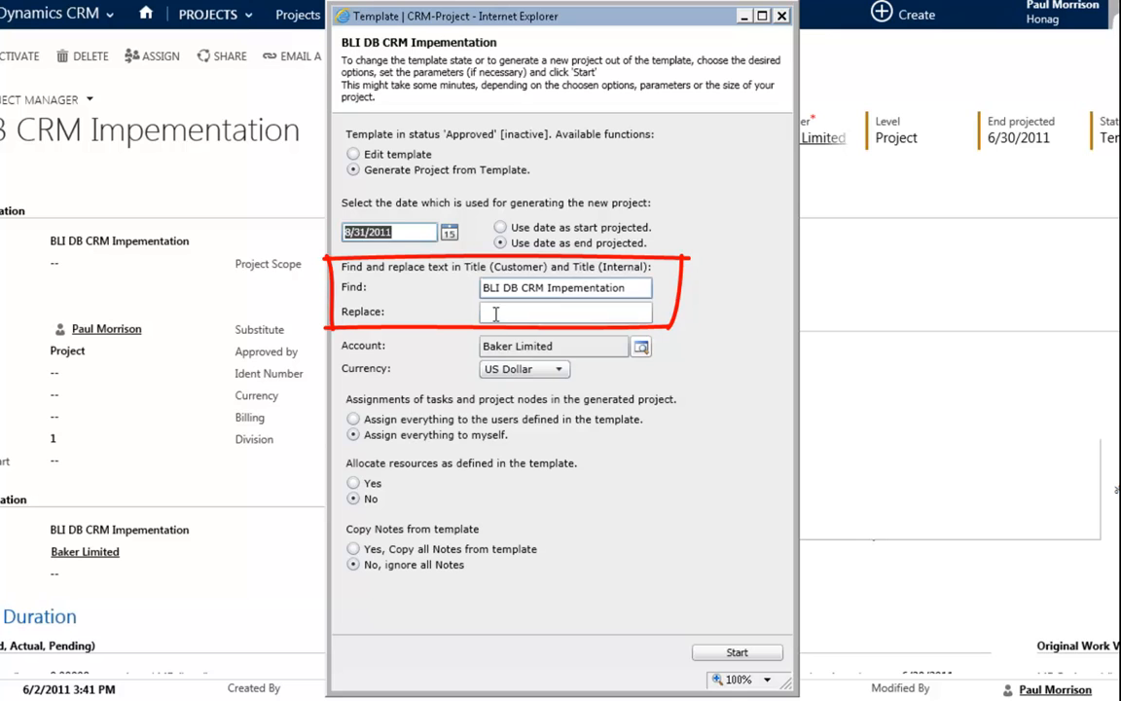
pyautogui.click(564, 311)
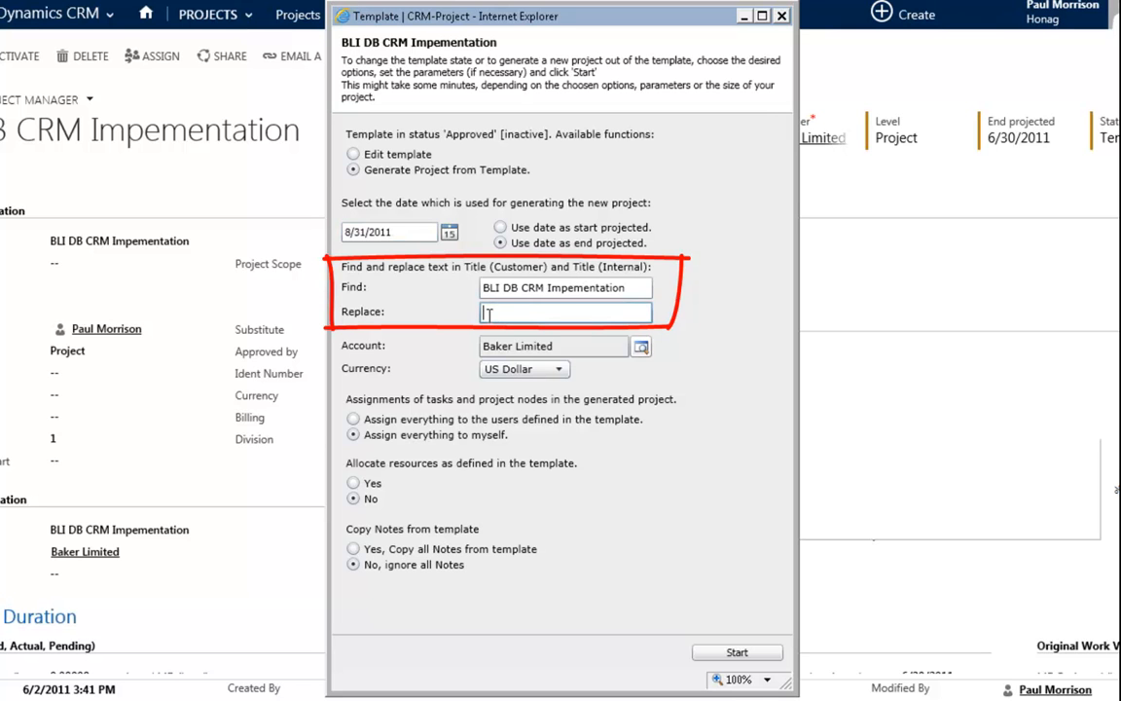
pyautogui.write('ABV')
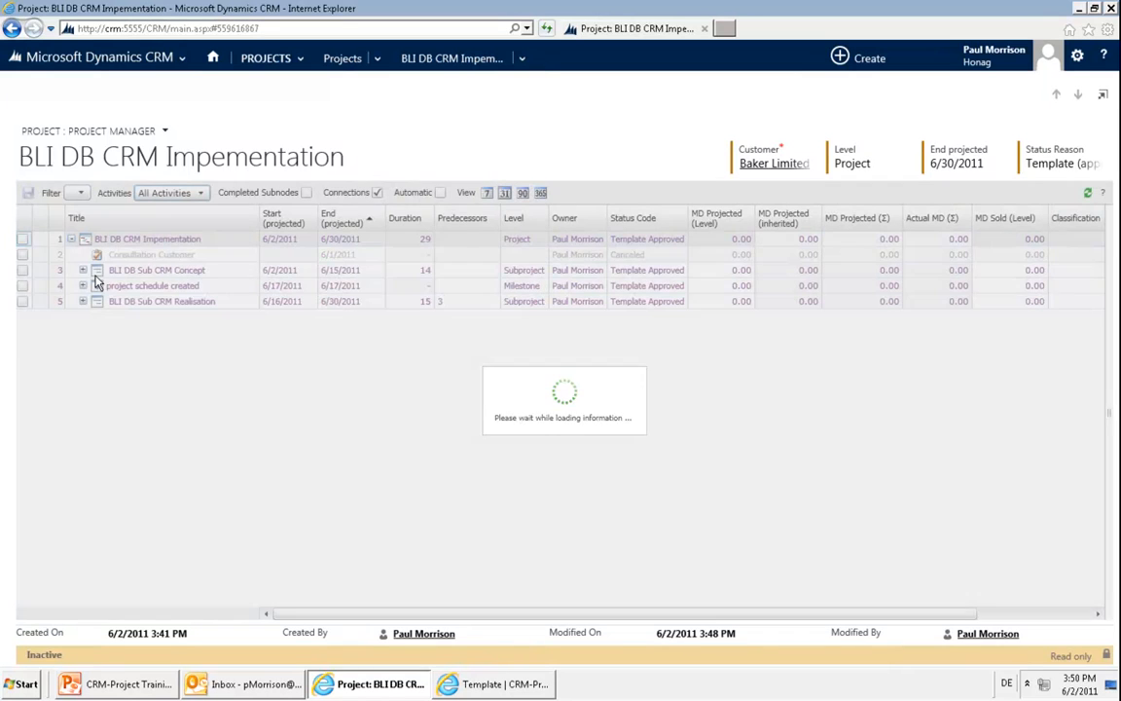
# Expand the BLI DB Sub CRM Concept and Realisation subprojects to see their workshops and activities.
pyautogui.click(83, 270)
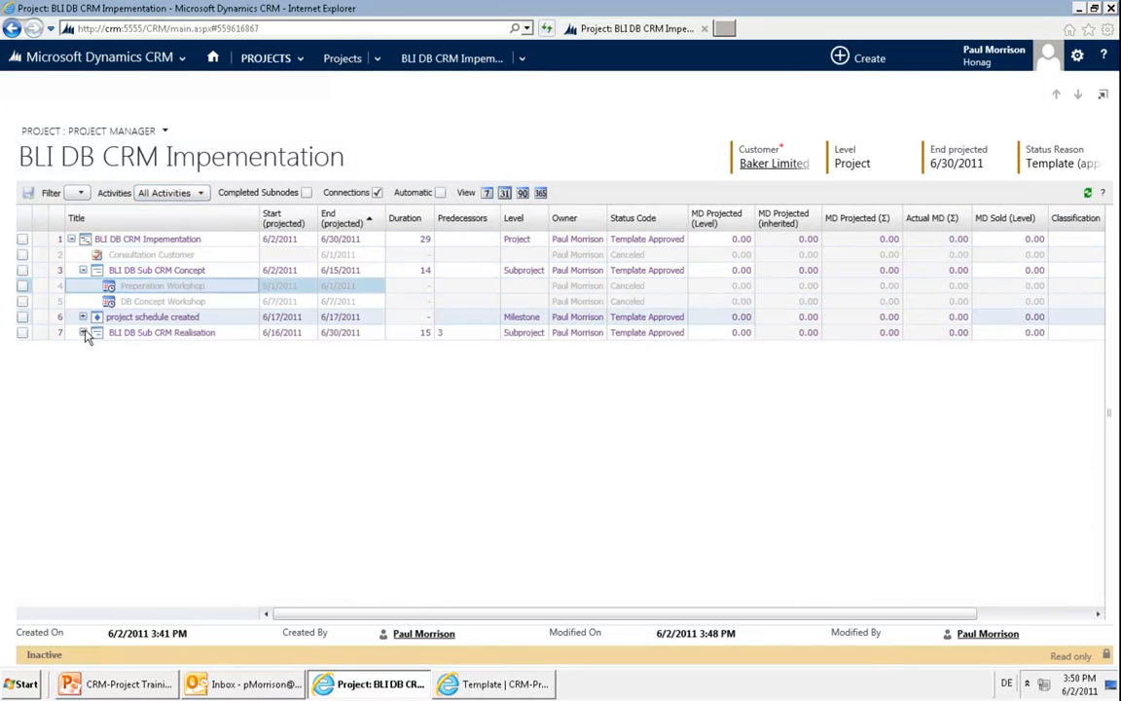
pyautogui.click(83, 331)
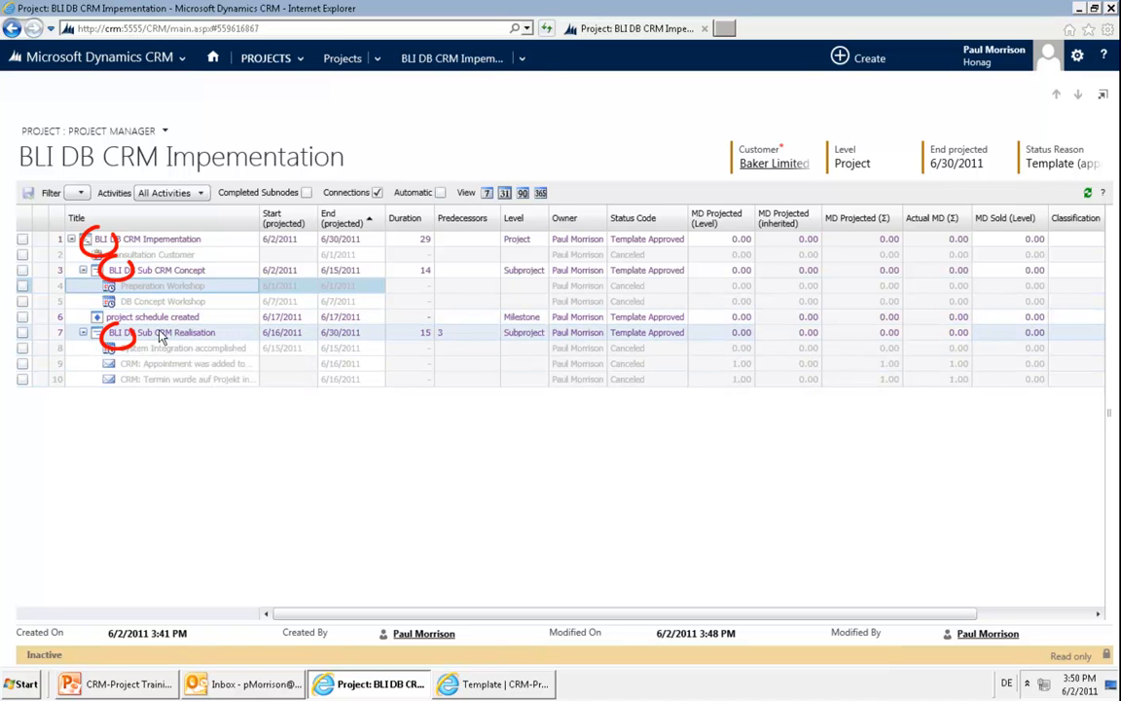
pyautogui.click(495, 684)
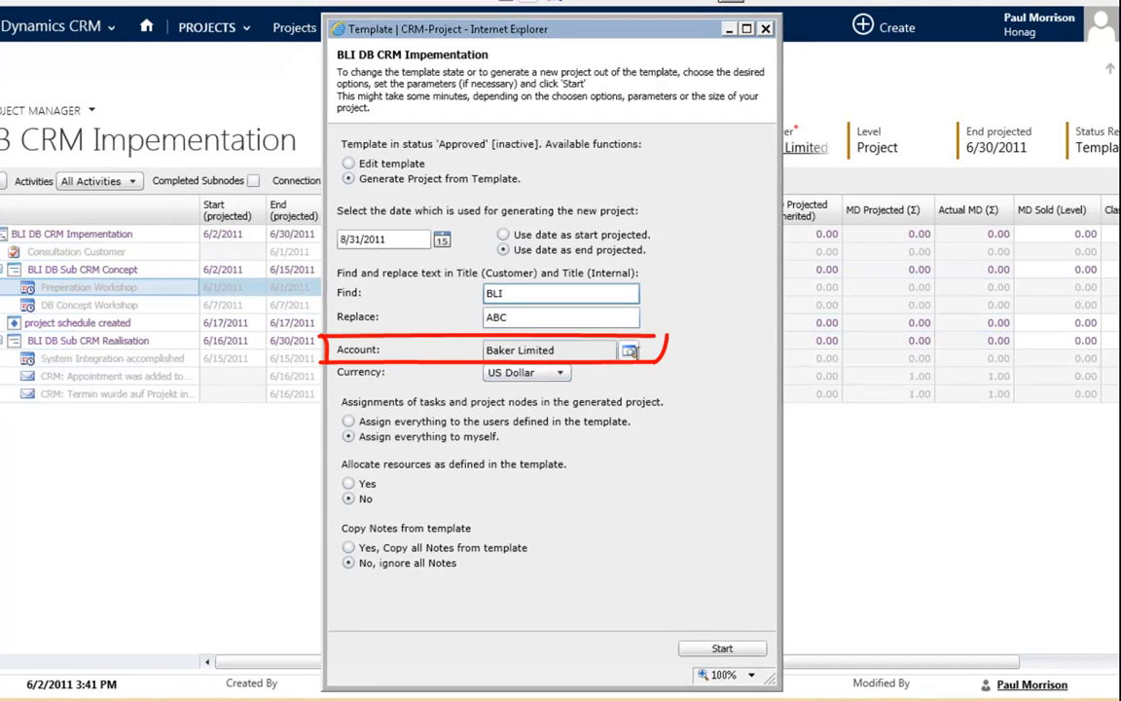
# Look up a different account and assign the new project's tasks to myself.
pyautogui.click(629, 349)
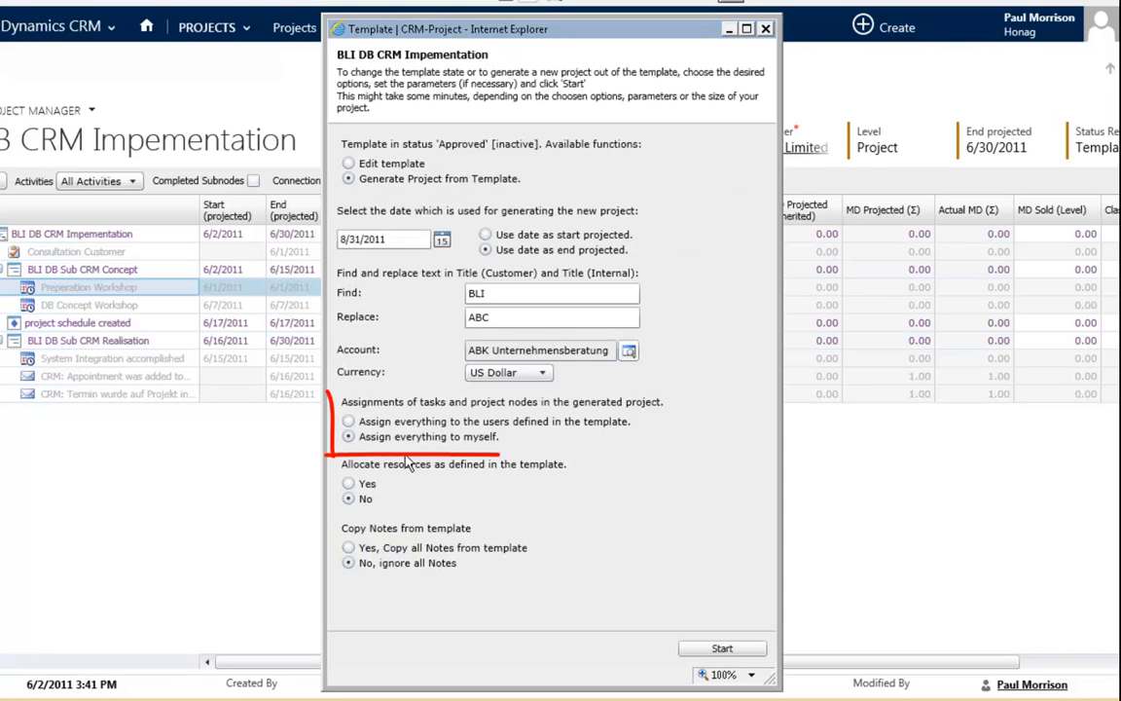
pyautogui.click(347, 421)
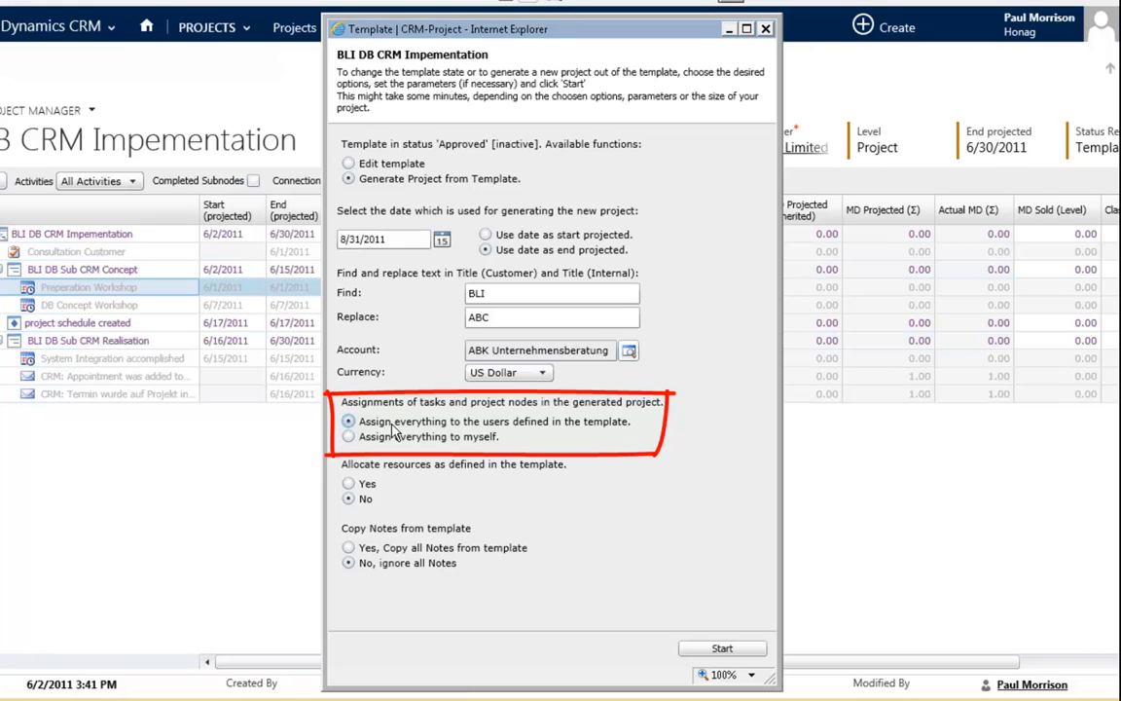
pyautogui.click(348, 421)
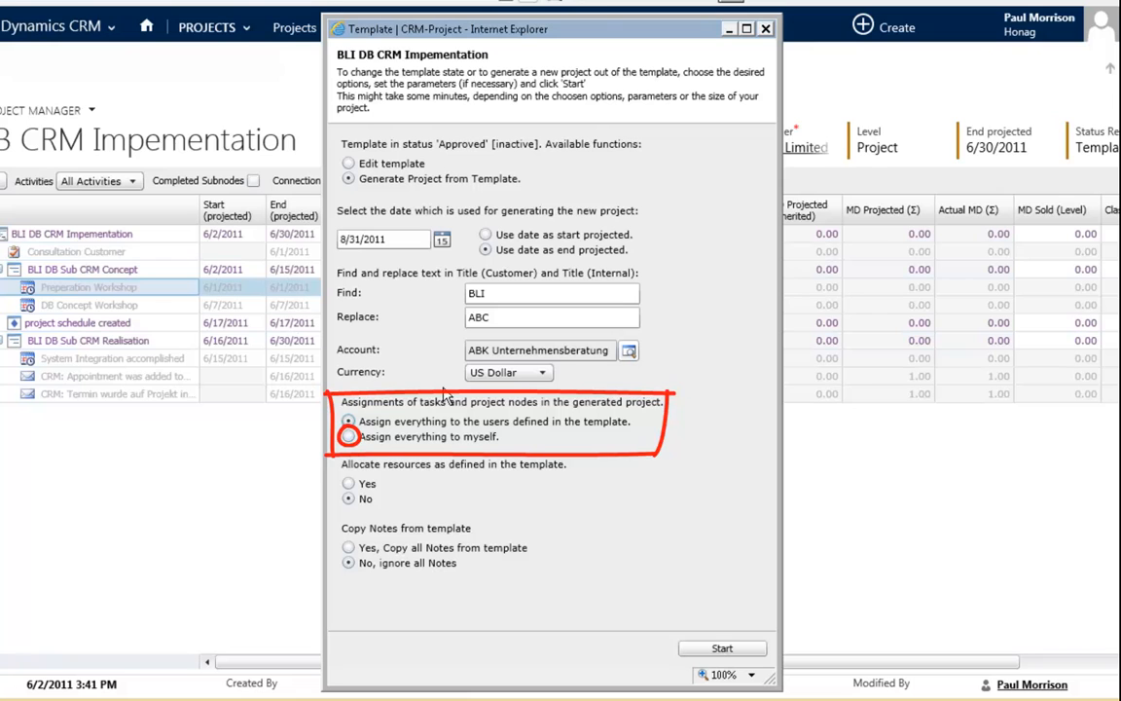
pyautogui.click(347, 421)
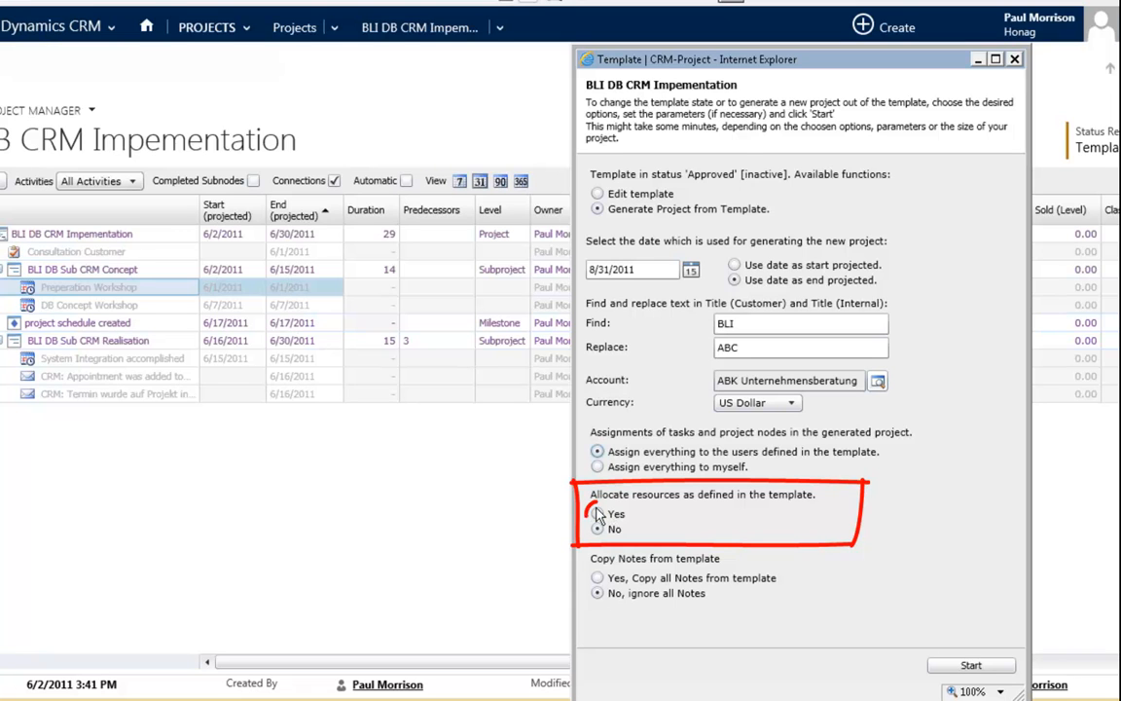
# Allocate resources and copy notes from the template, then generate the ABC project.
pyautogui.click(597, 513)
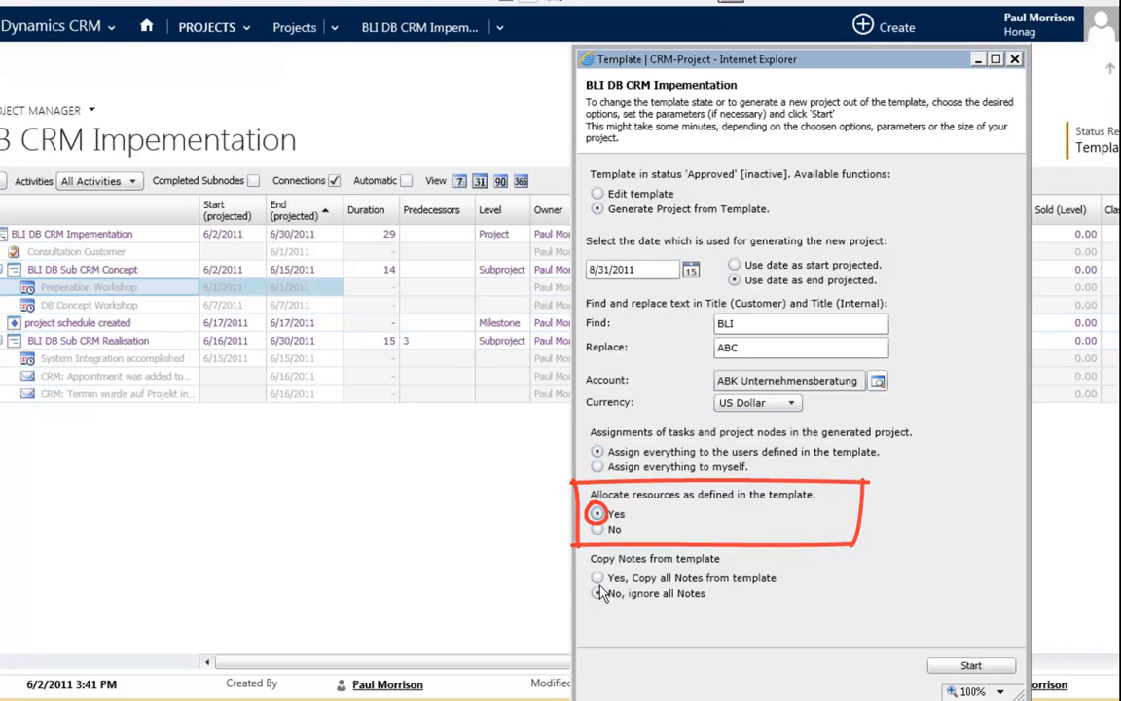
pyautogui.click(597, 577)
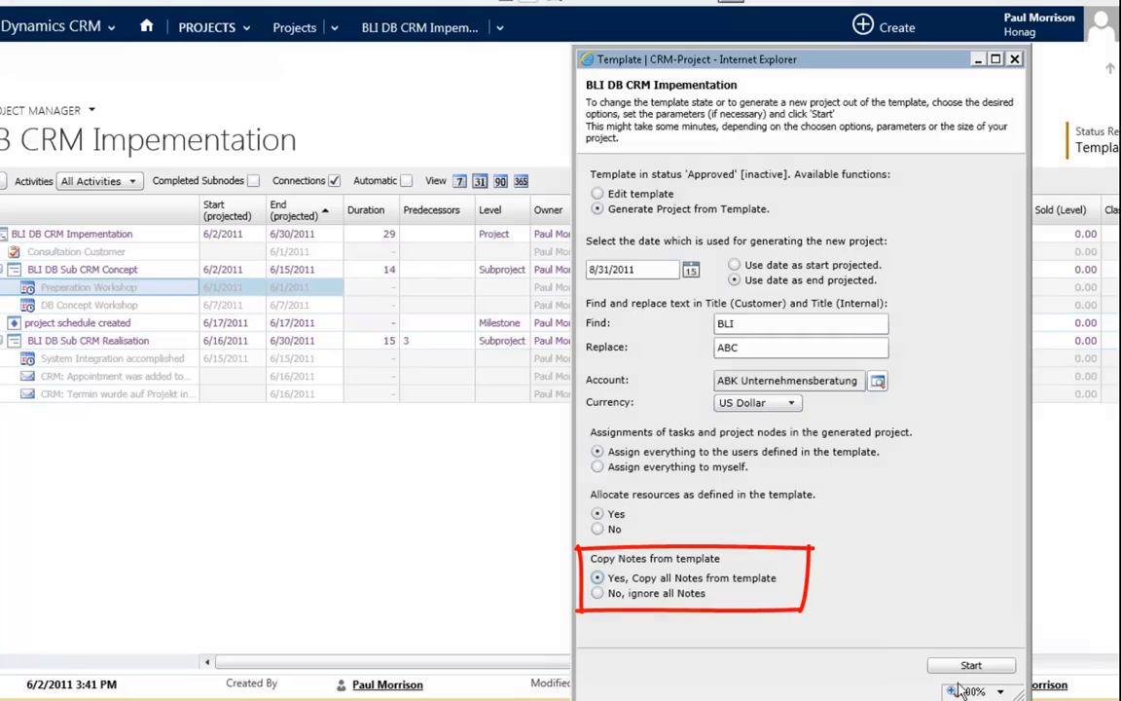
pyautogui.click(971, 665)
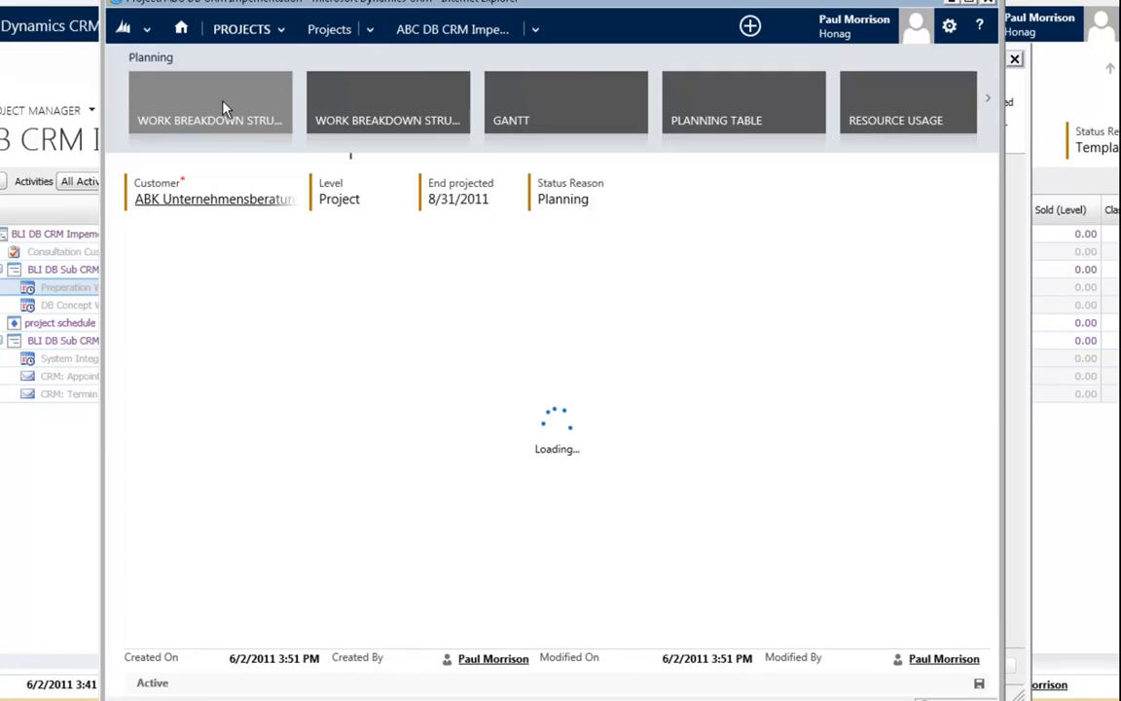
# Close the generated project and results windows, returning to the BLI template project.
pyautogui.click(209, 107)
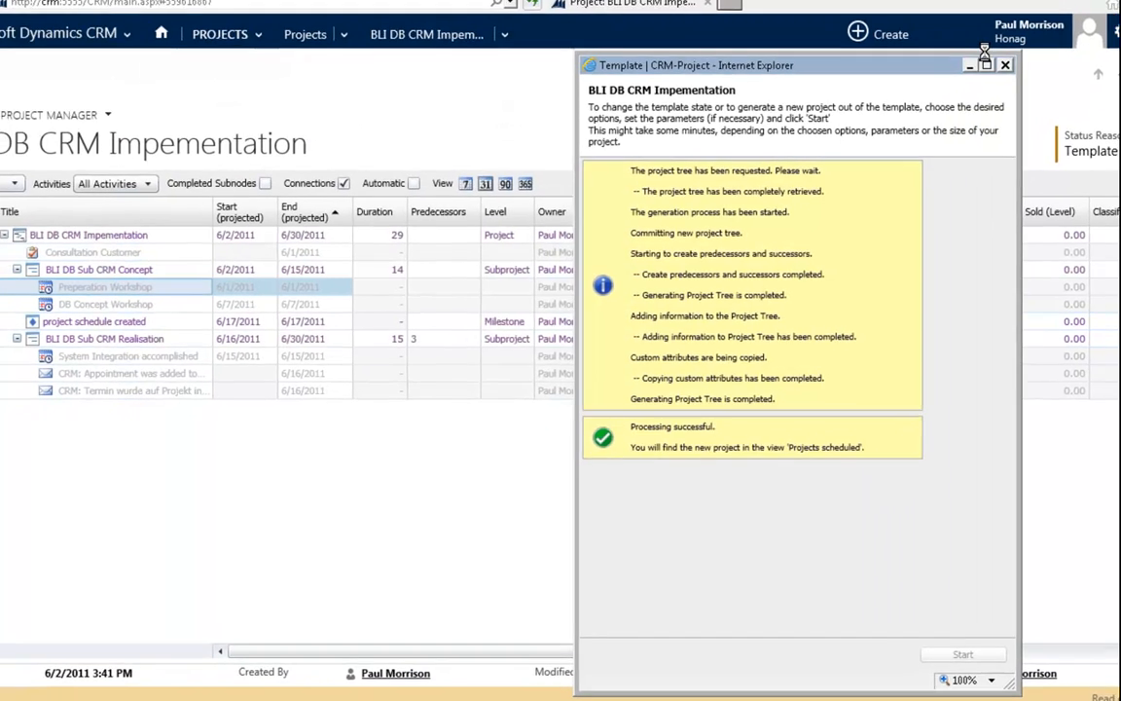
pyautogui.click(1005, 65)
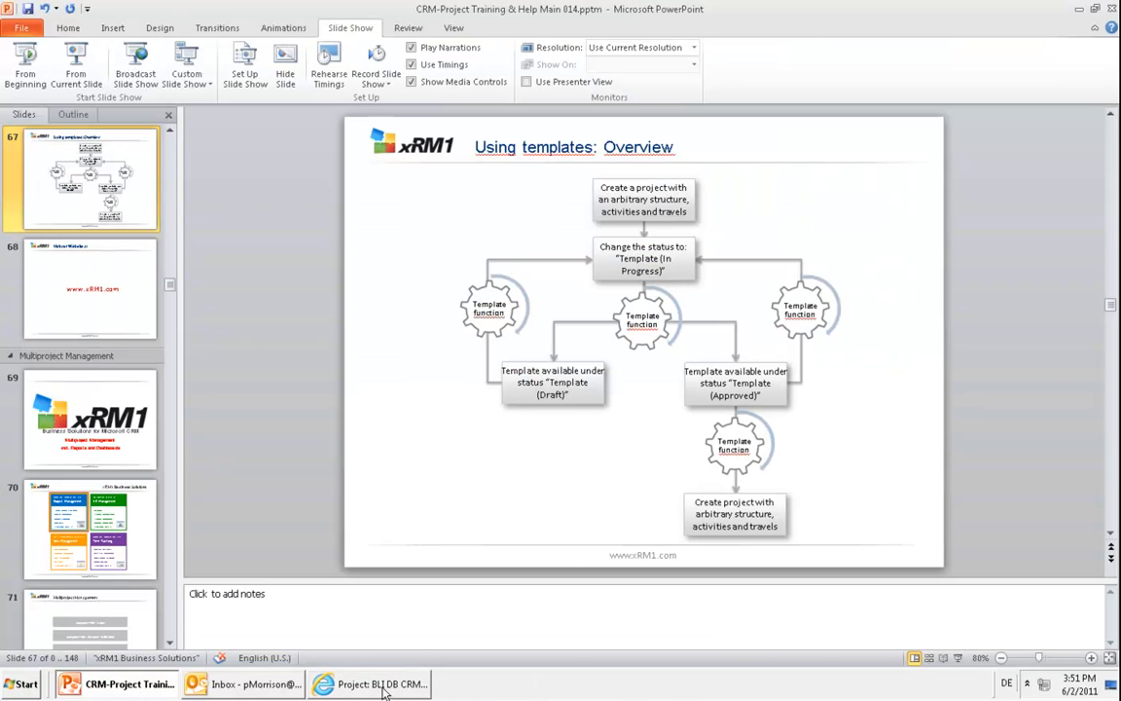
pyautogui.click(368, 684)
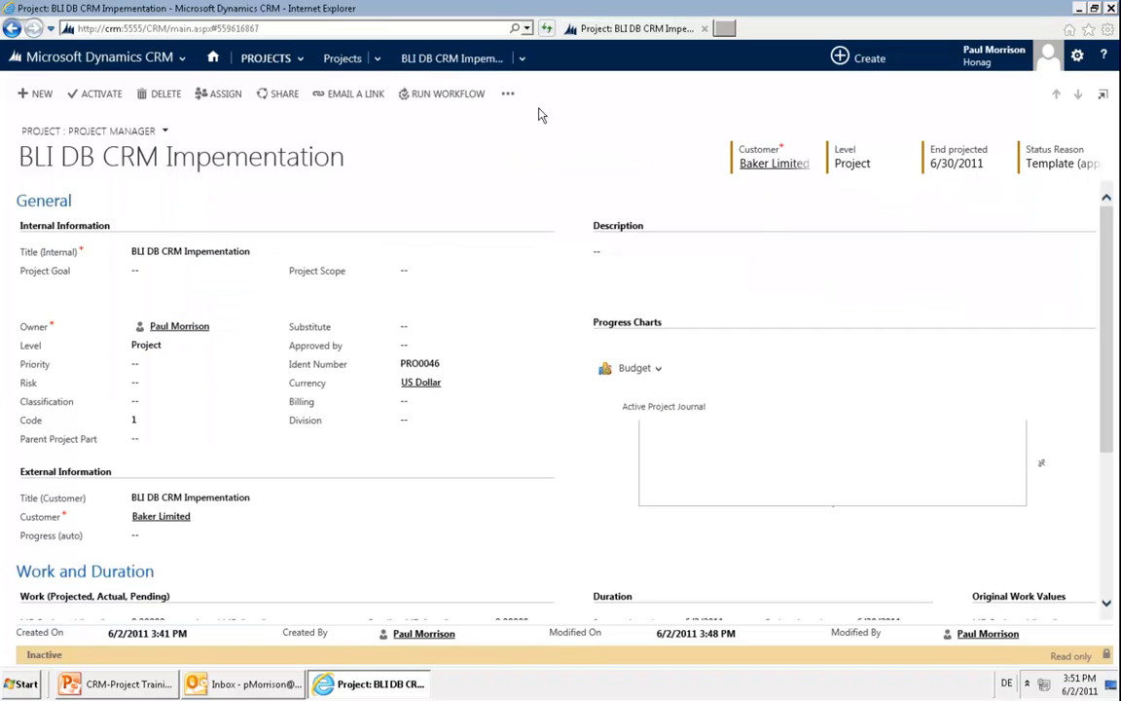
# Return the BLI template to 'Template in Progress' using the Edit template function.
pyautogui.click(507, 93)
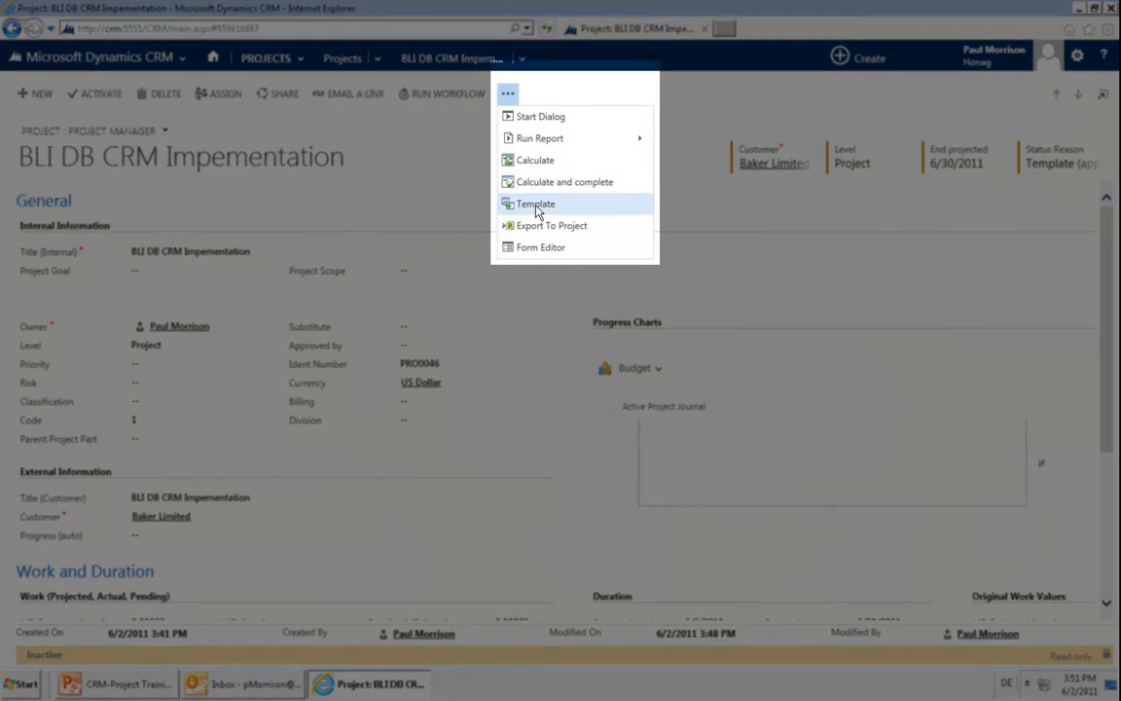
pyautogui.click(536, 204)
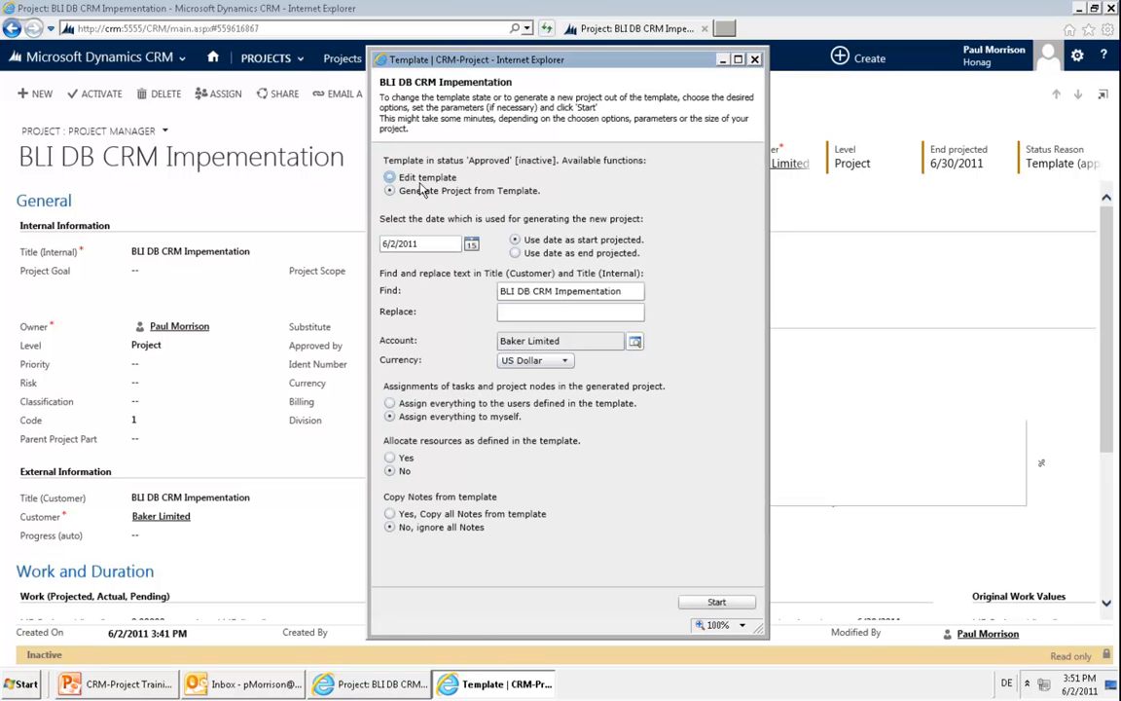
pyautogui.click(717, 602)
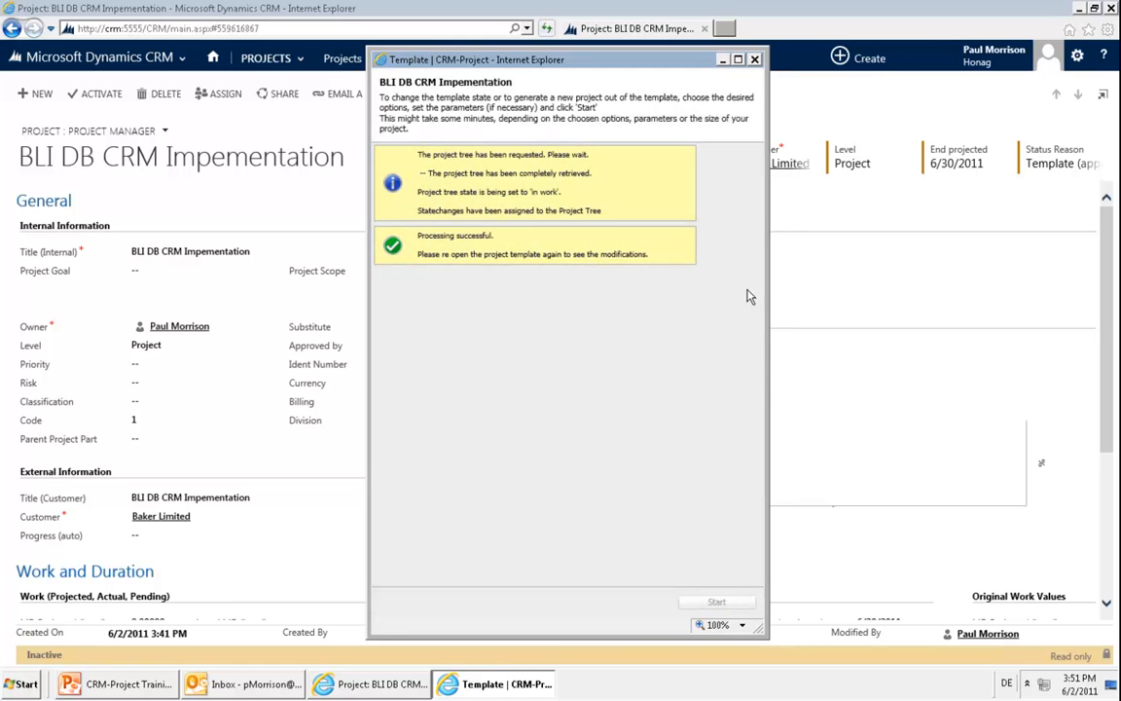
pyautogui.click(754, 59)
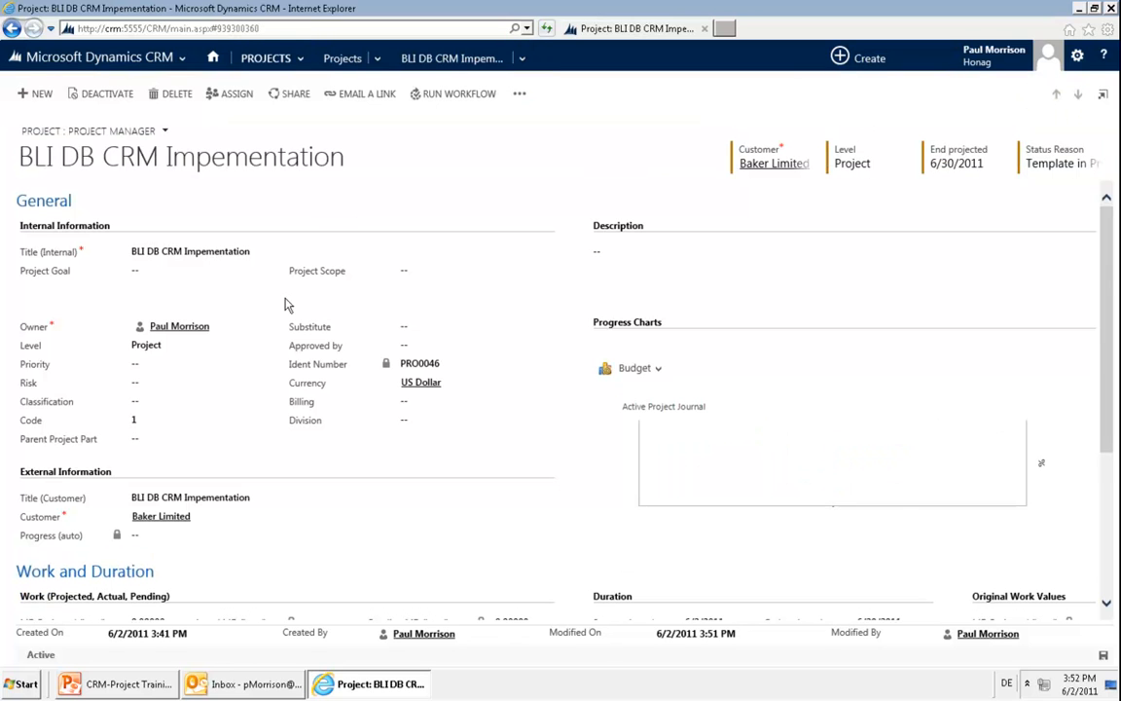
pyautogui.moveTo(486, 107)
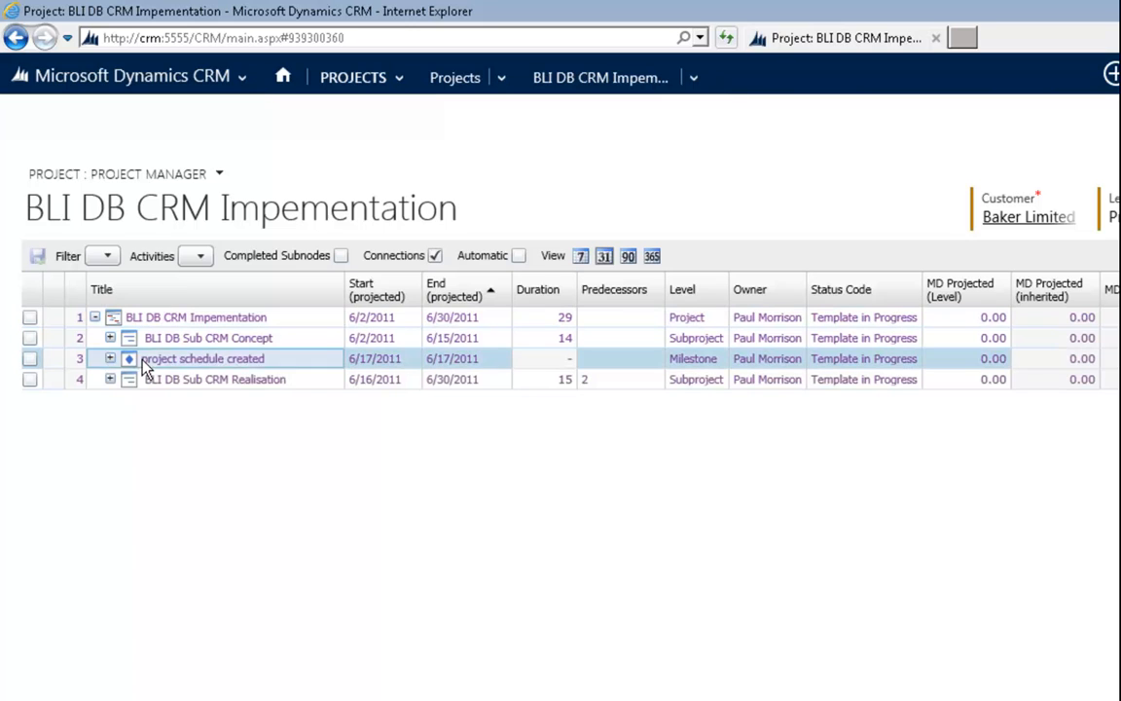
pyautogui.doubleClick(201, 358)
pyautogui.write('BLI ')
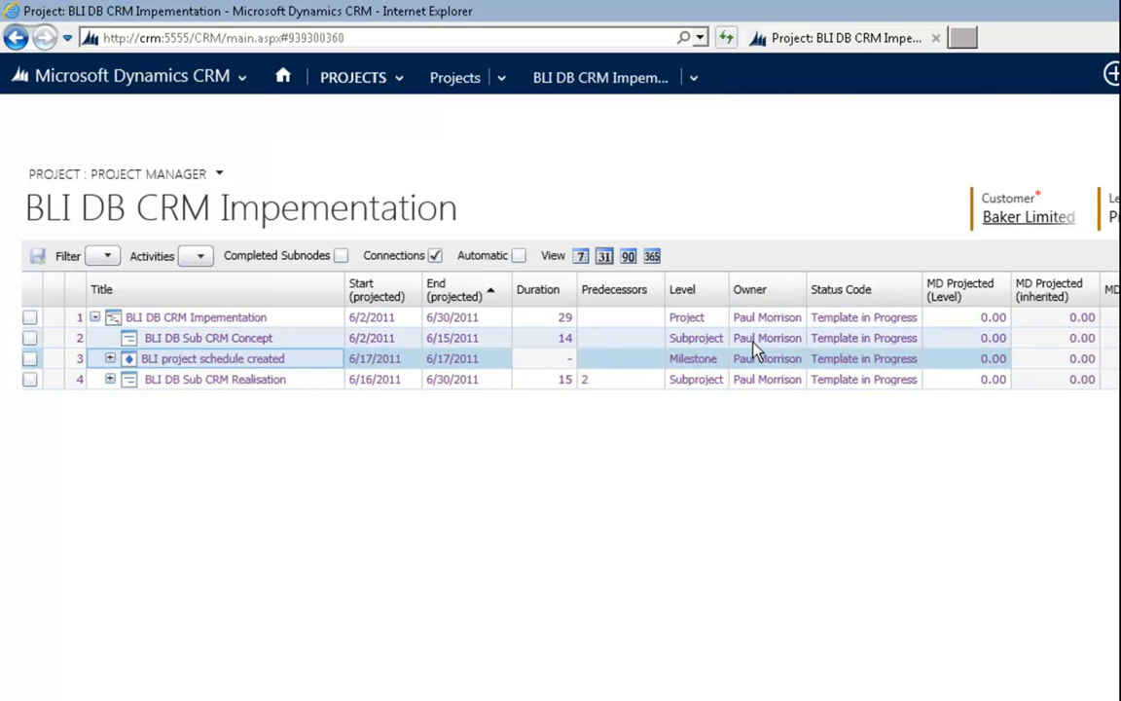
pyautogui.click(767, 378)
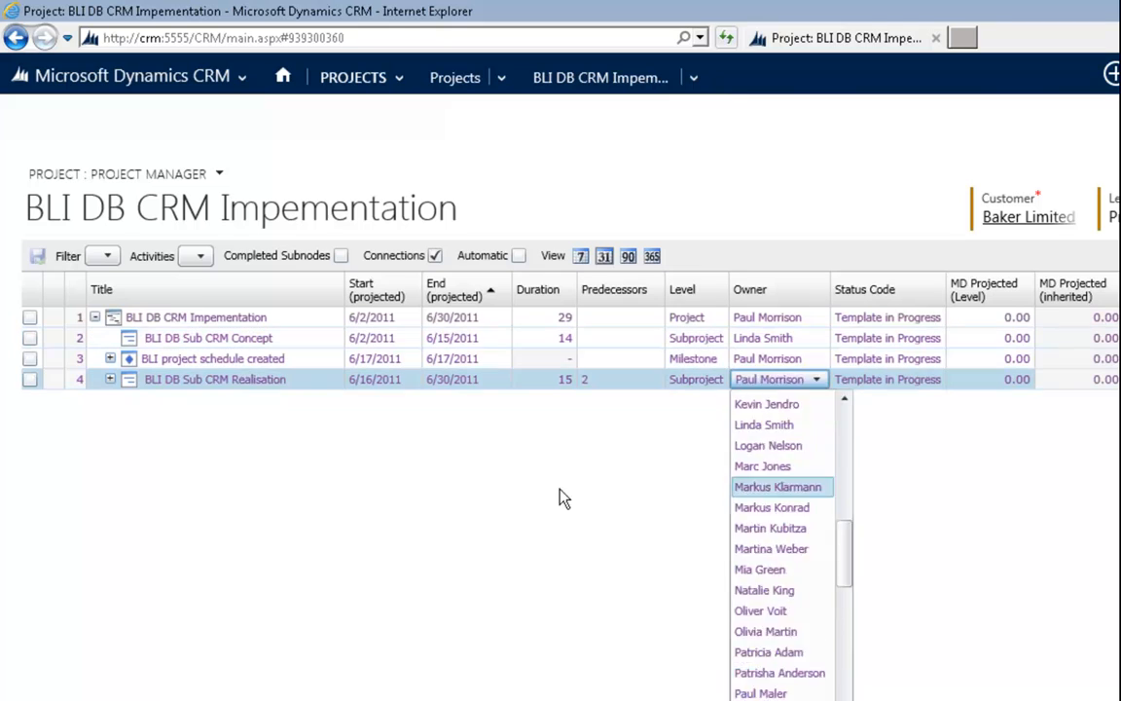
pyautogui.click(778, 487)
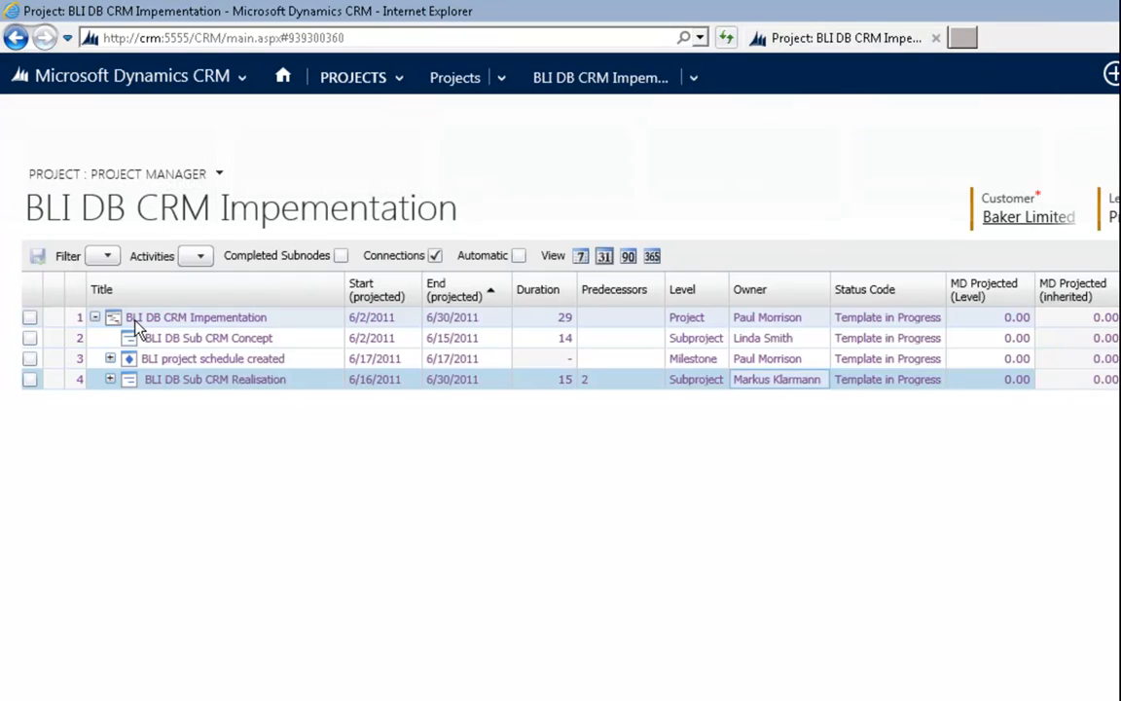
pyautogui.click(196, 316)
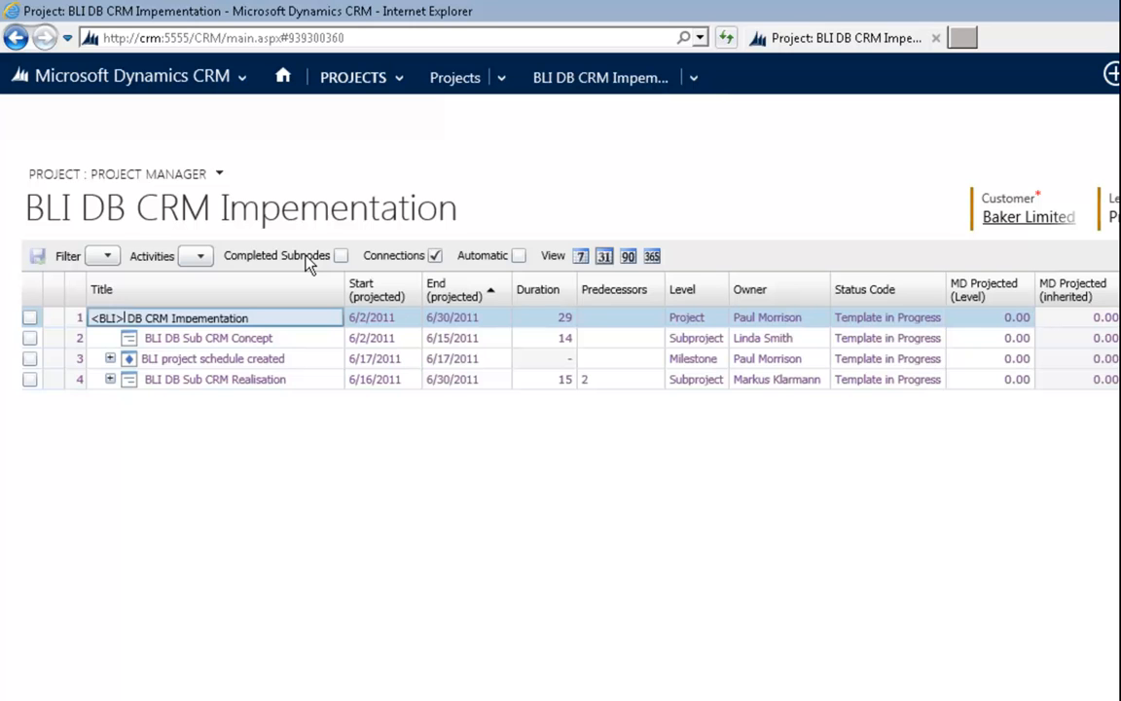
pyautogui.doubleClick(103, 317)
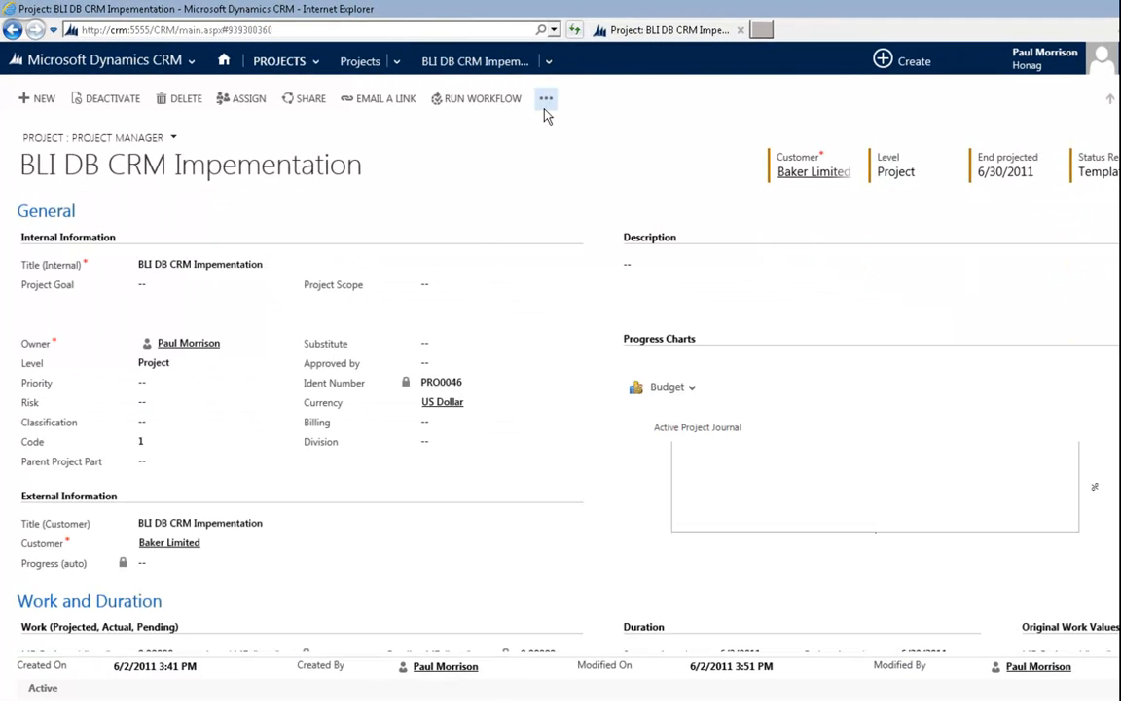
# Republish the edited template as approved.
pyautogui.click(546, 98)
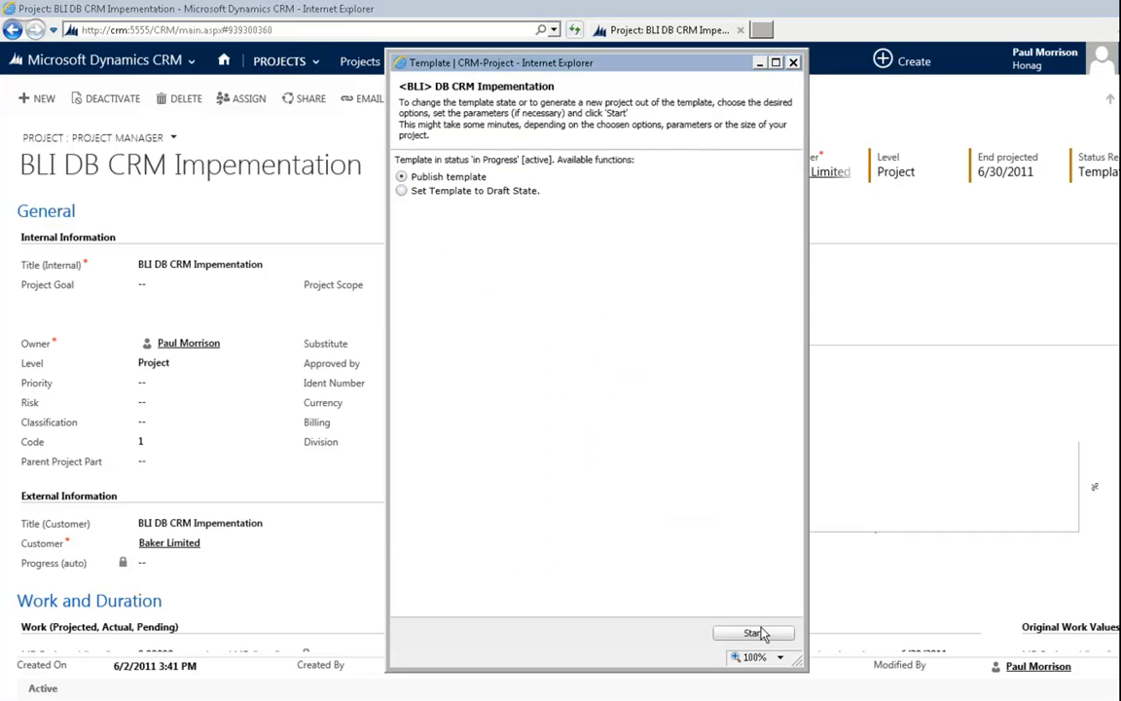
pyautogui.click(754, 632)
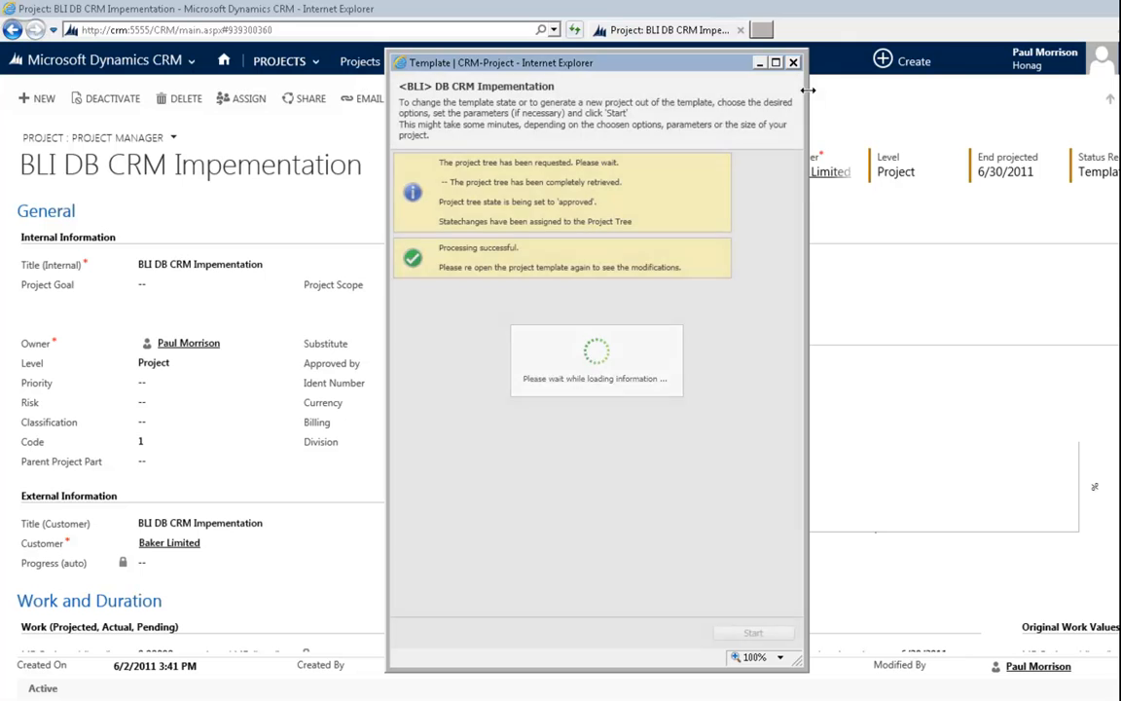
pyautogui.click(547, 99)
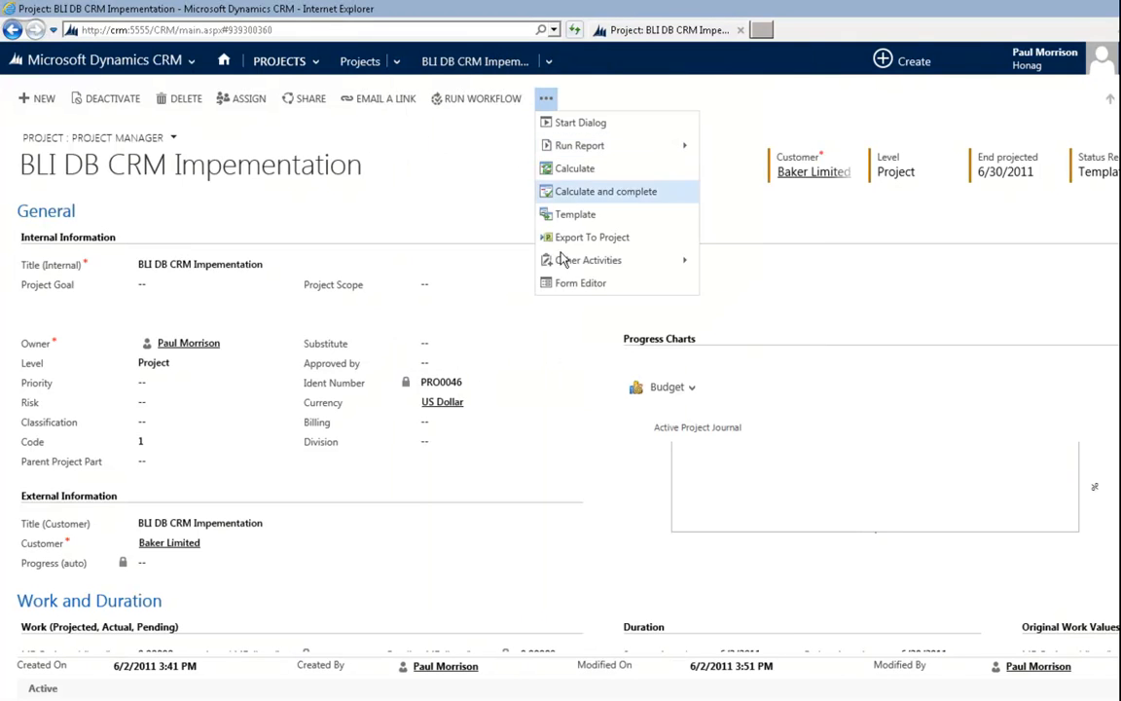
# Start generating a new project replacing <BLI> with 'Z'.
pyautogui.click(574, 214)
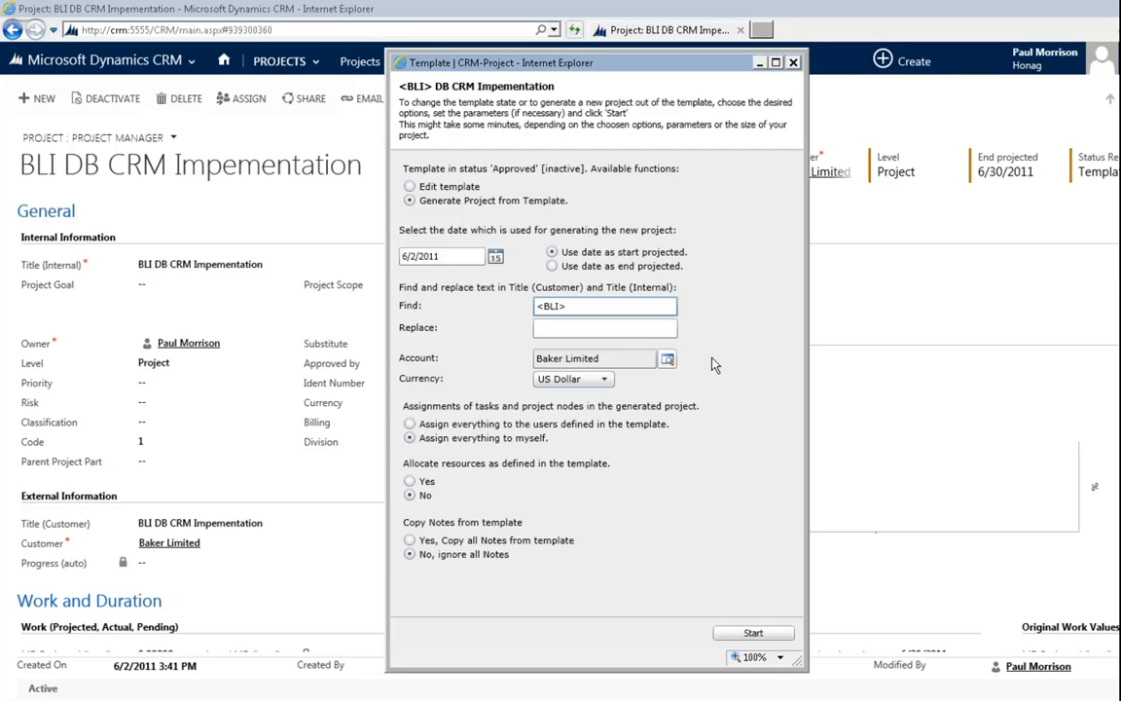
pyautogui.write('Z')
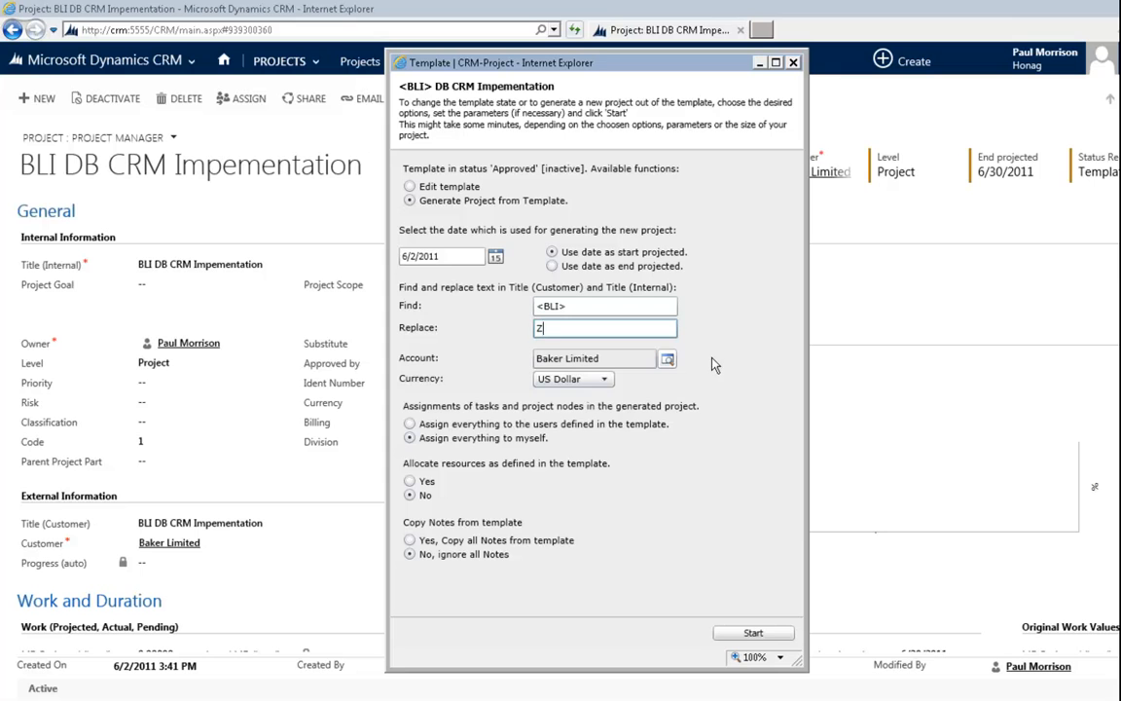
pyautogui.click(753, 632)
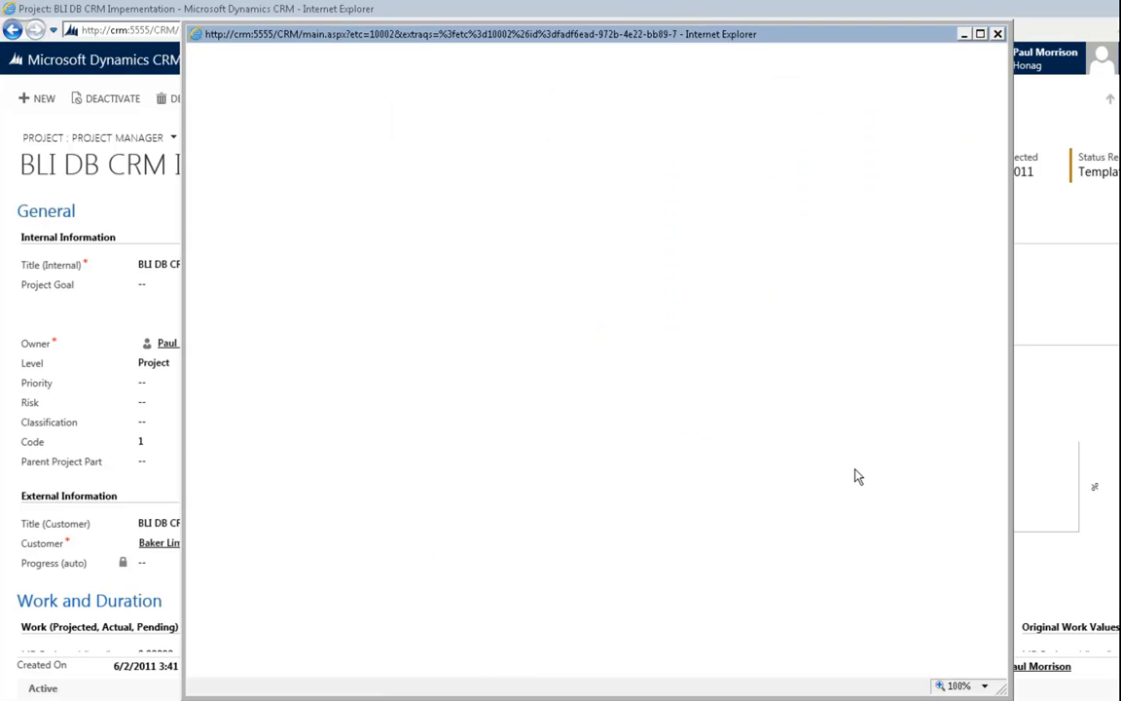